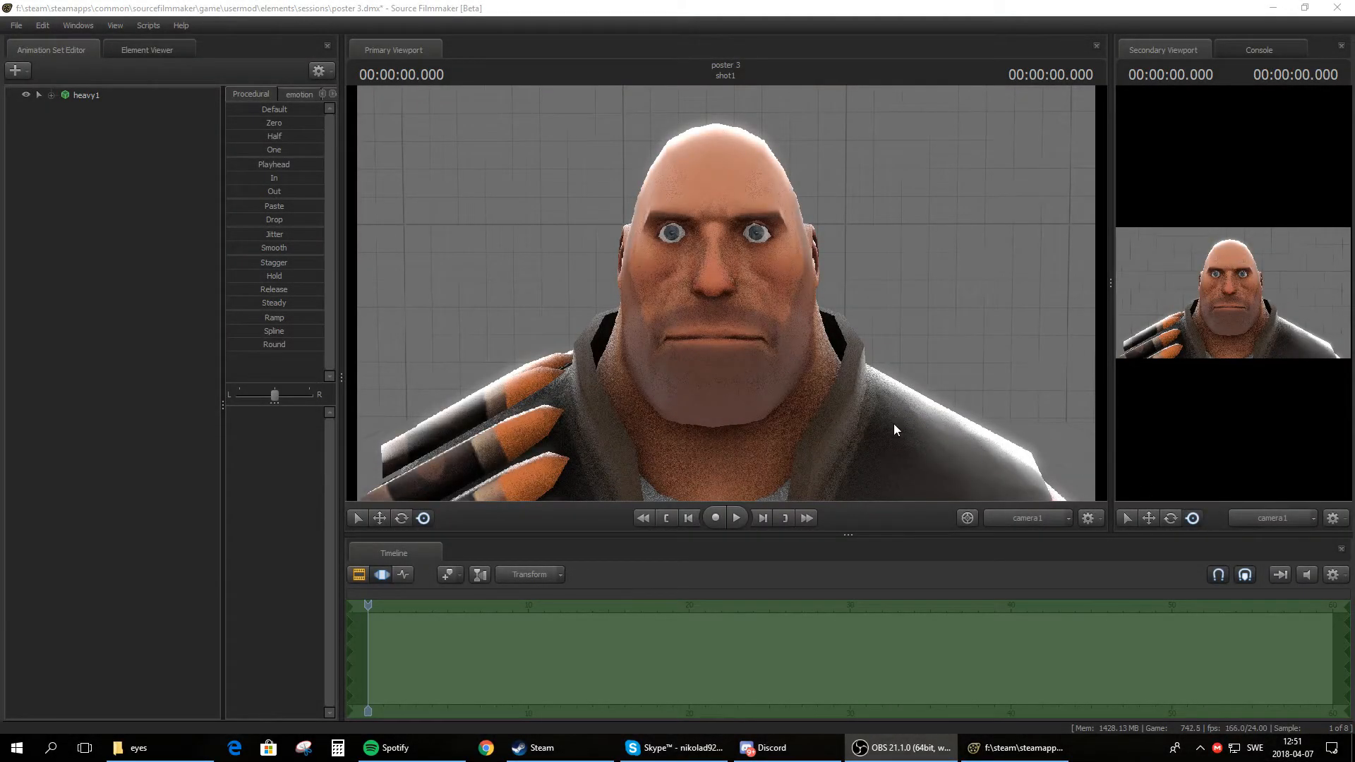
mouse_move(884, 199)
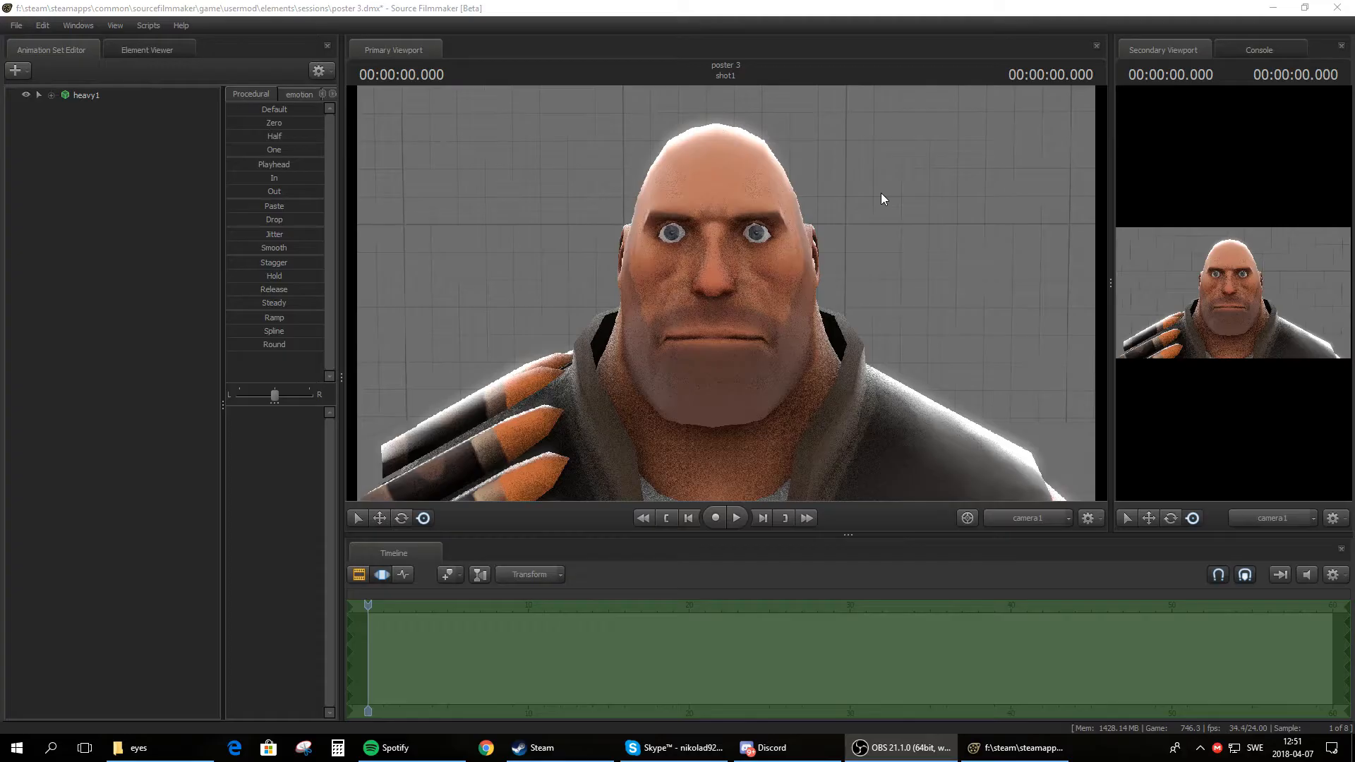
mouse_move(753, 322)
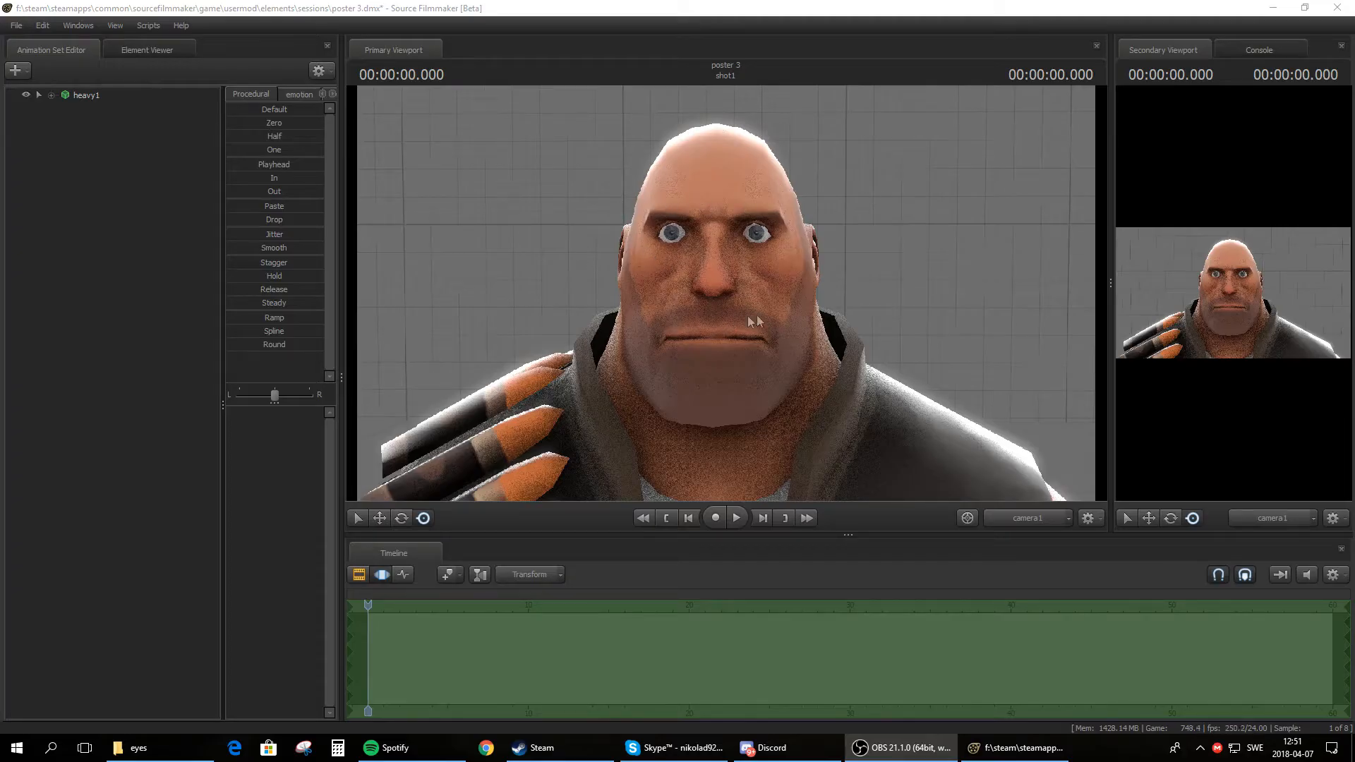
mouse_move(802, 336)
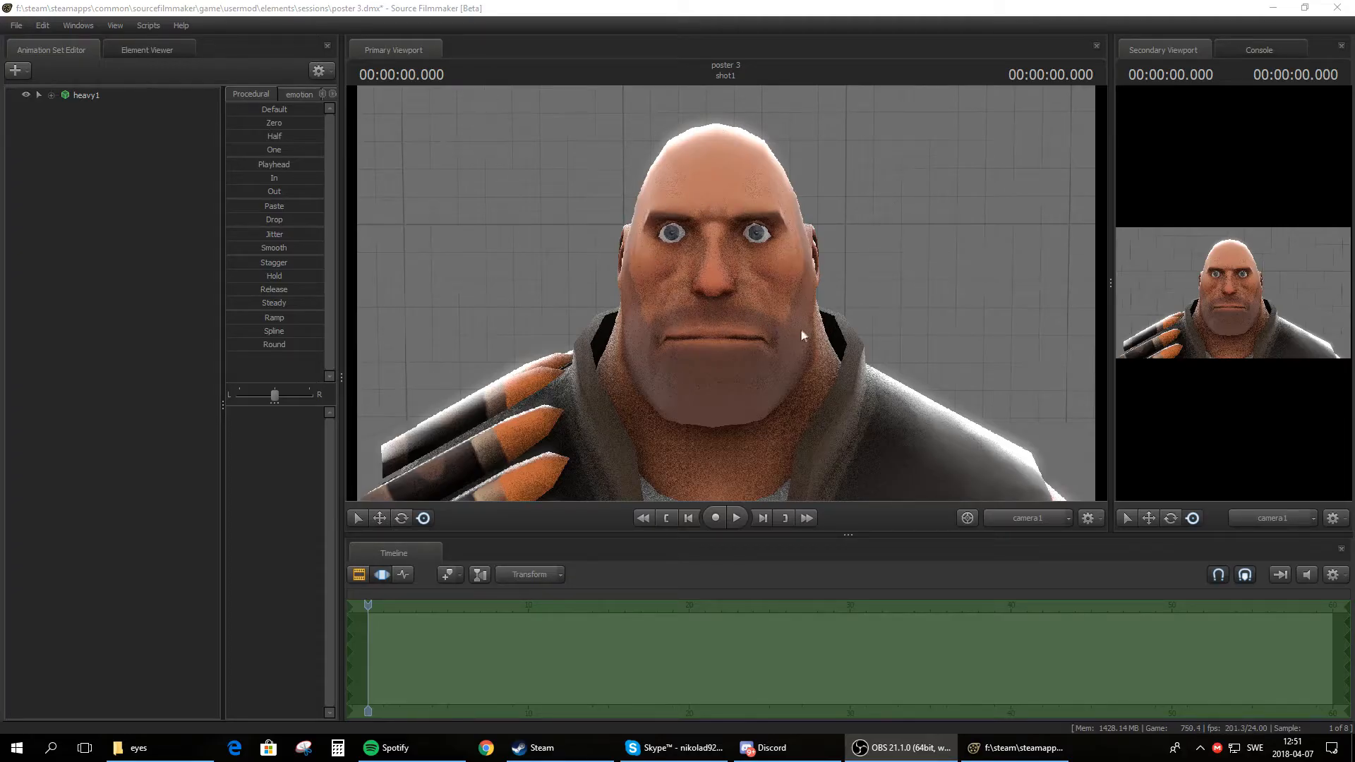
mouse_move(819, 163)
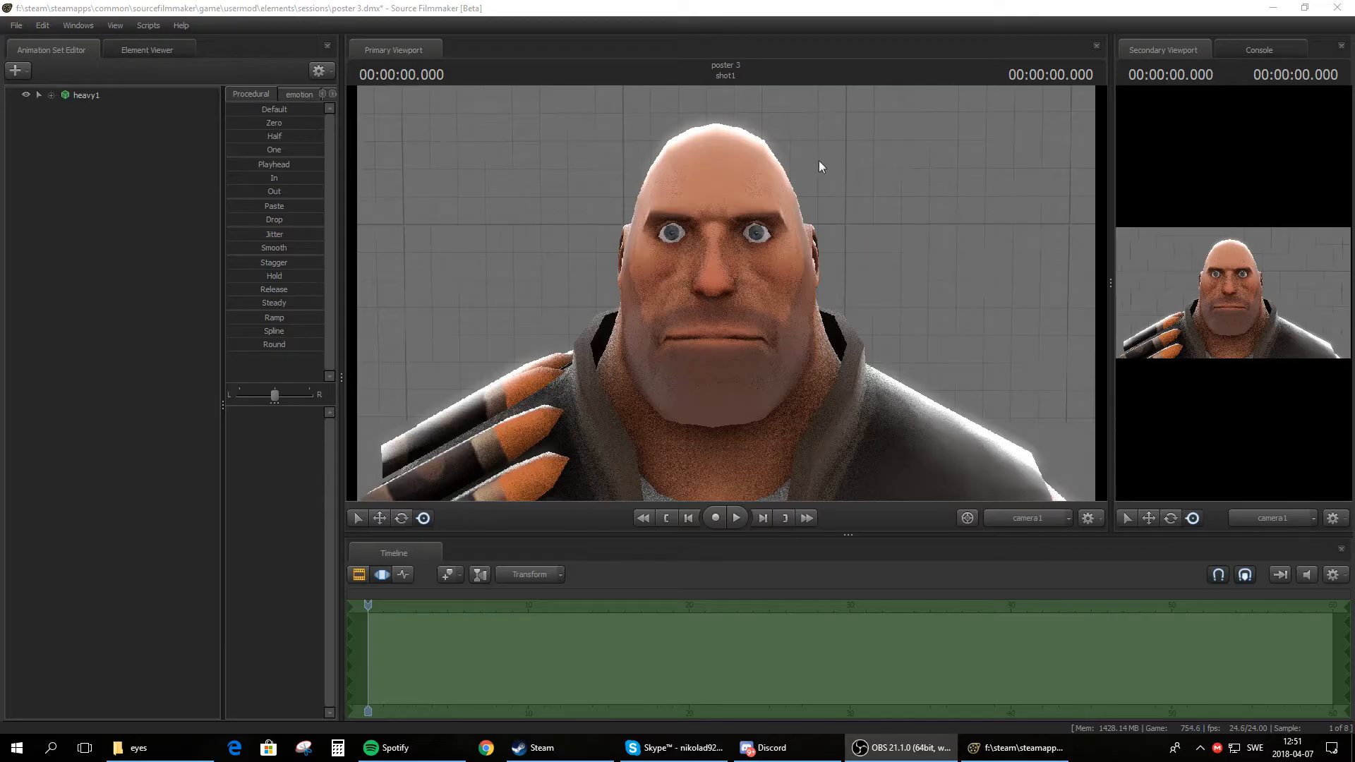
mouse_move(594, 137)
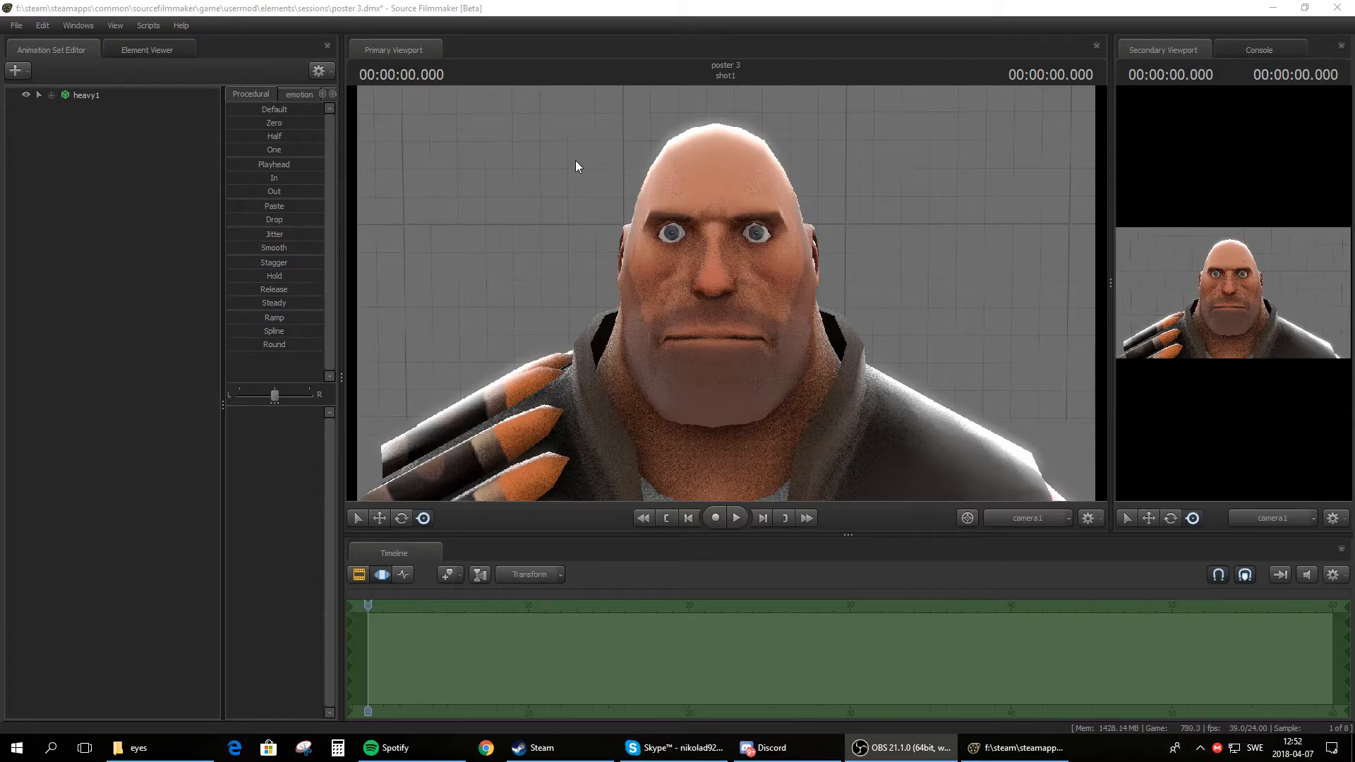
mouse_move(750, 285)
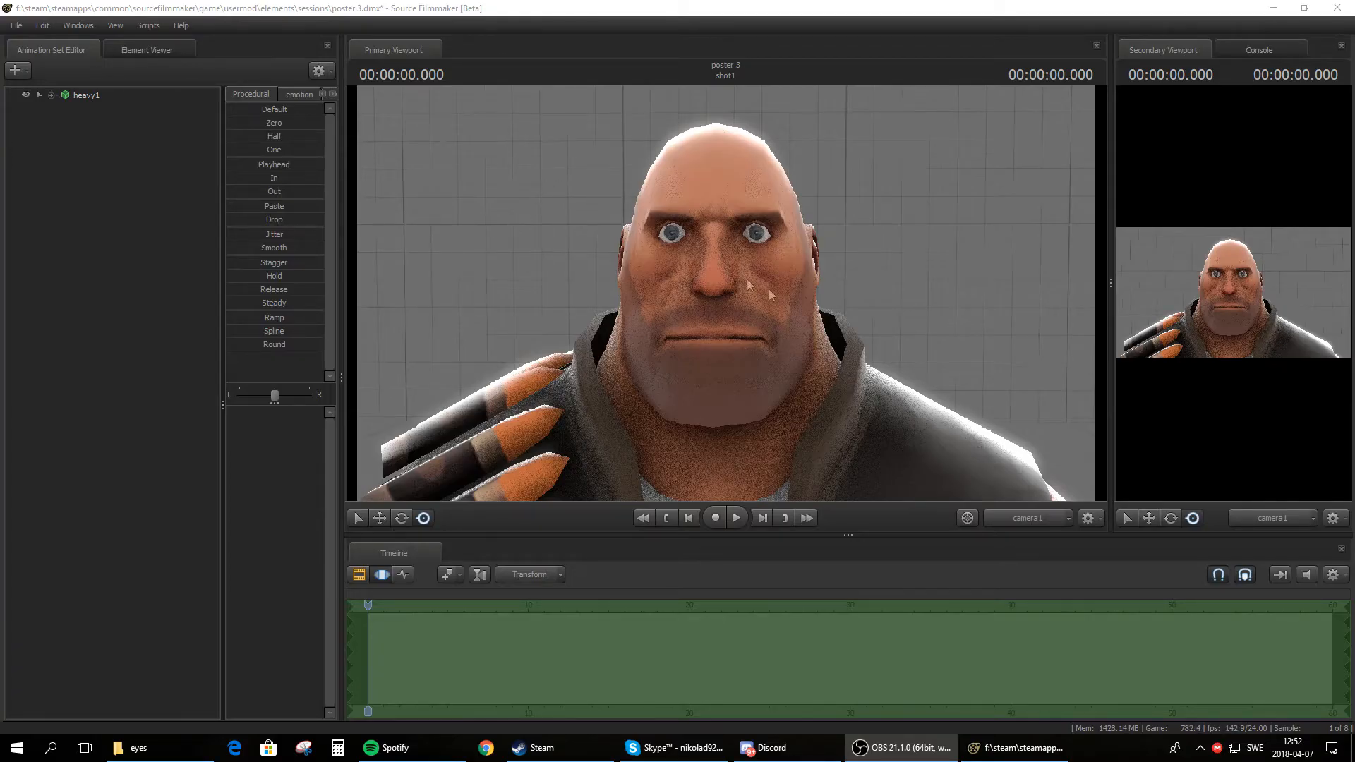
mouse_move(834, 213)
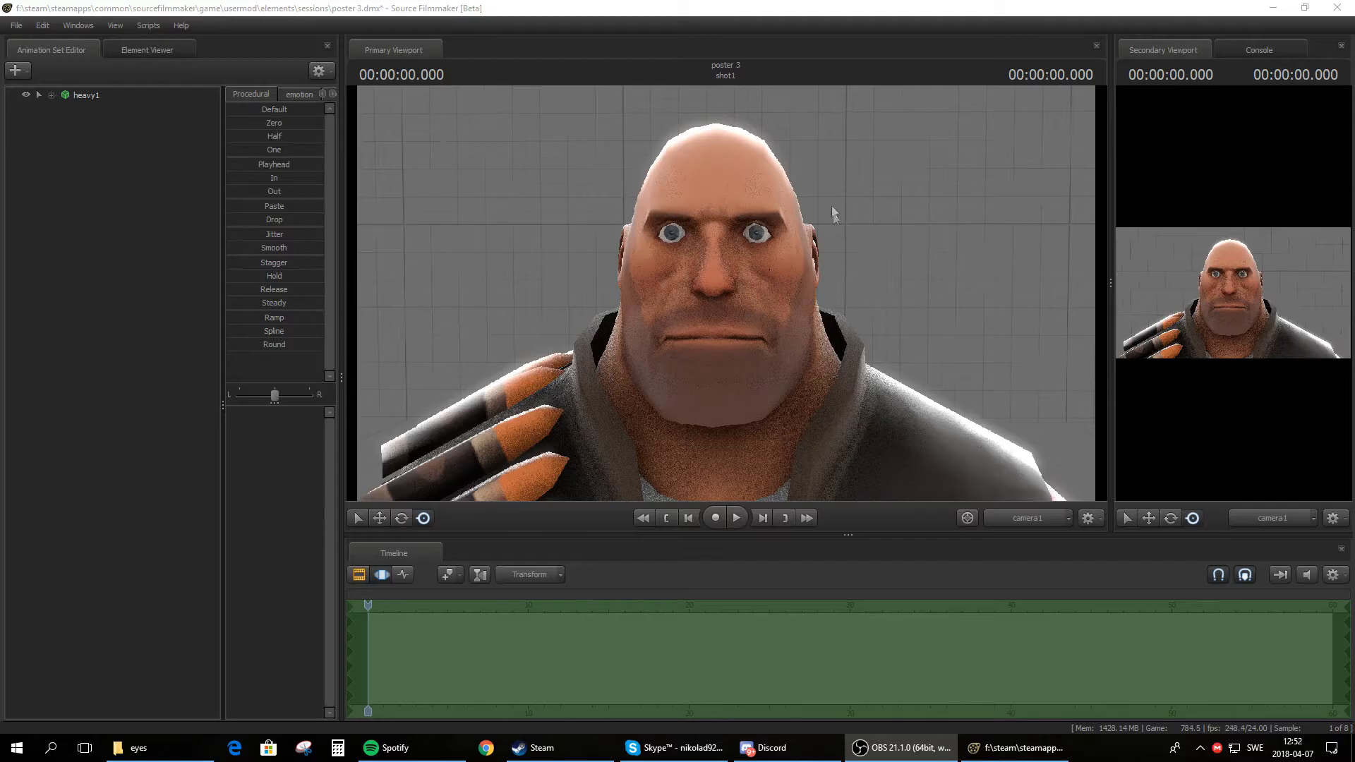
mouse_move(865, 222)
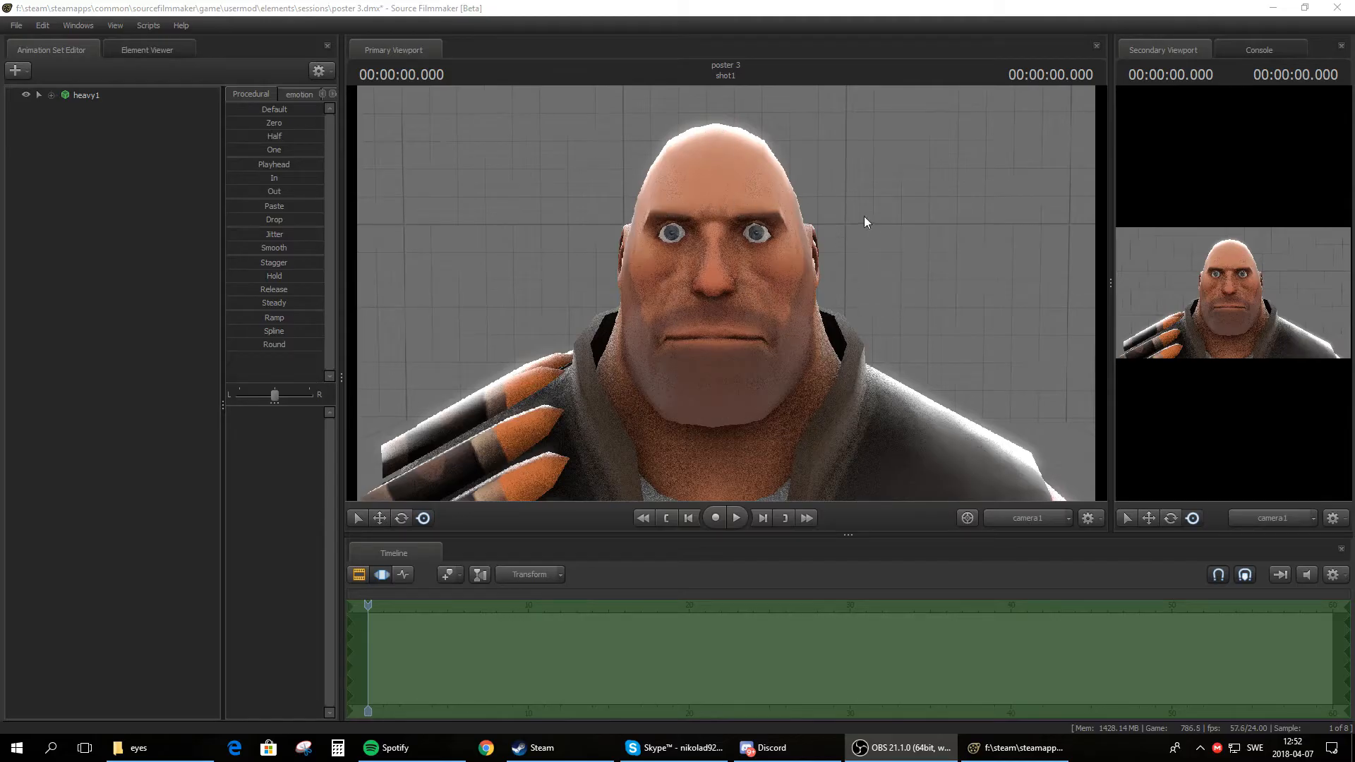
- Bring up the heavy1 animation set's options to add override materials
right_click(864, 221)
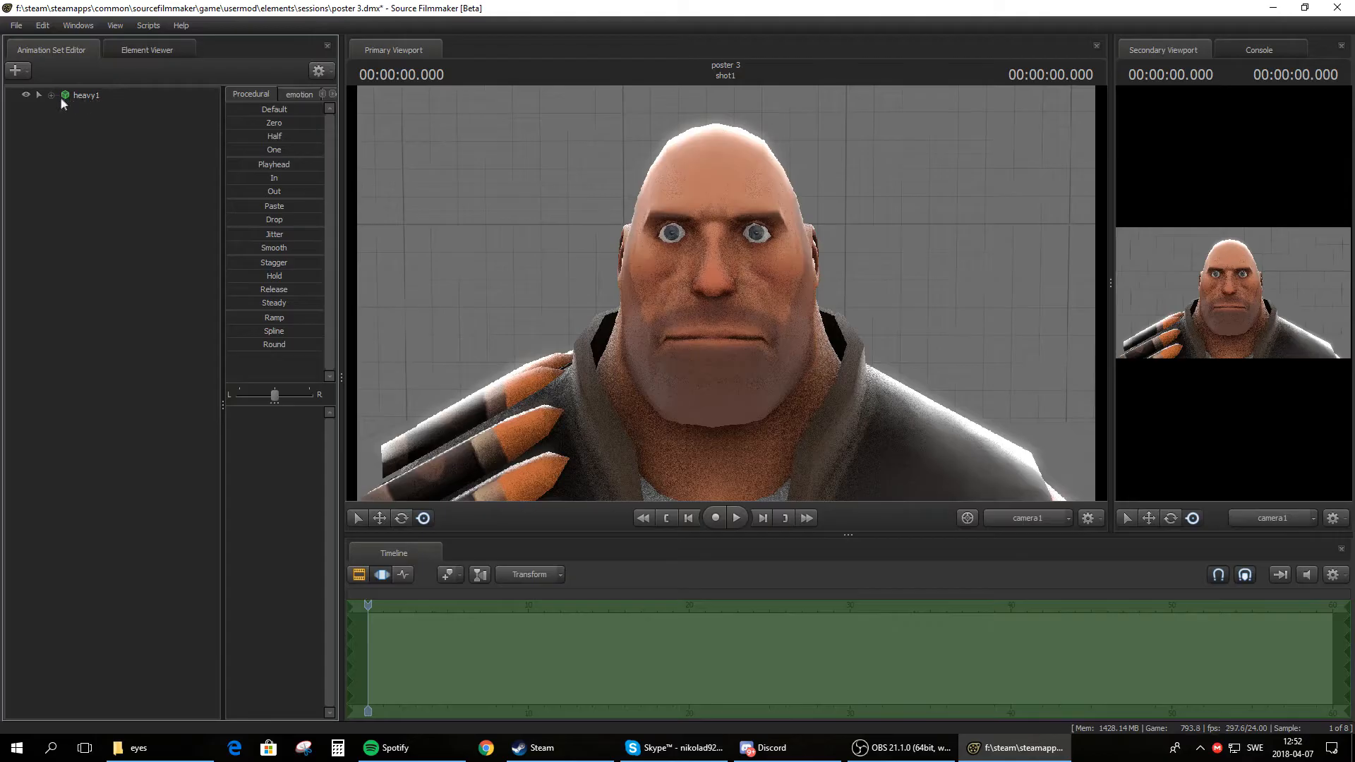
right_click(86, 94)
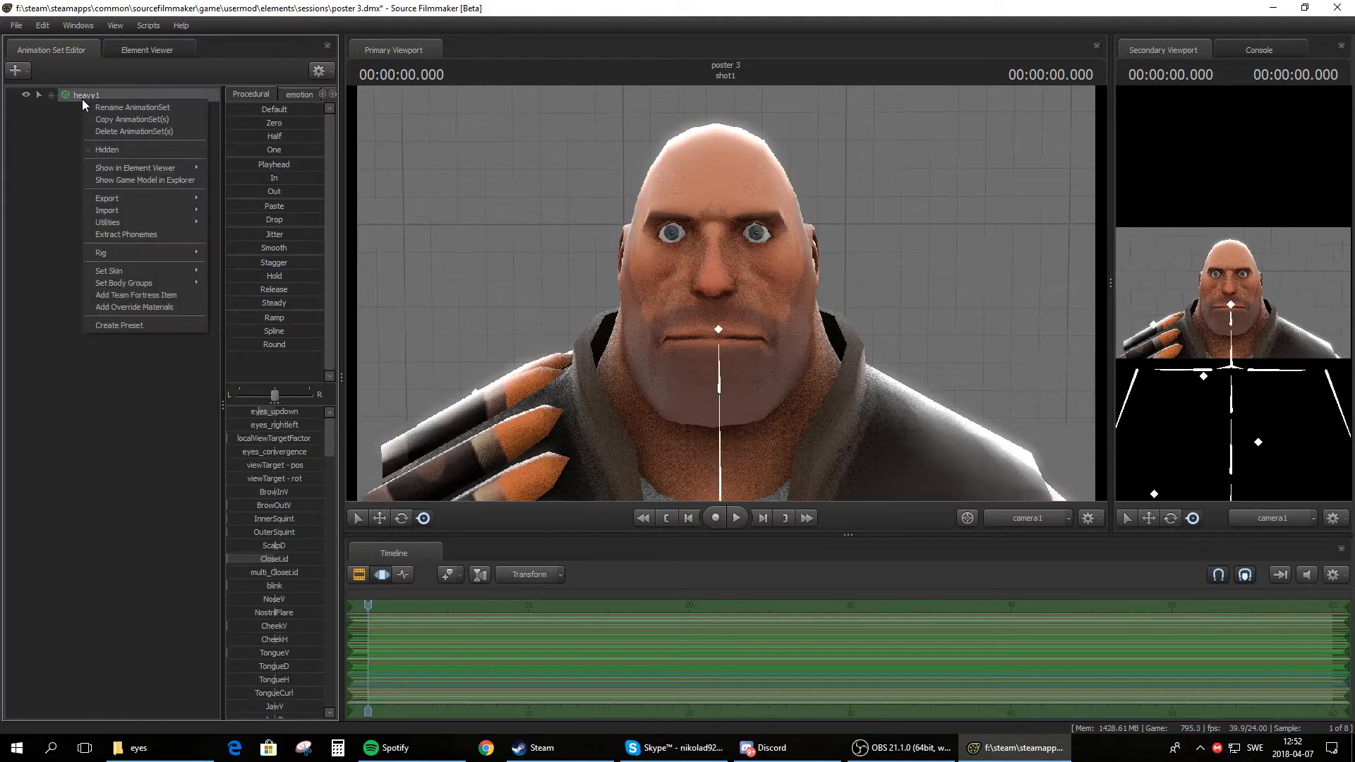
mouse_move(134, 306)
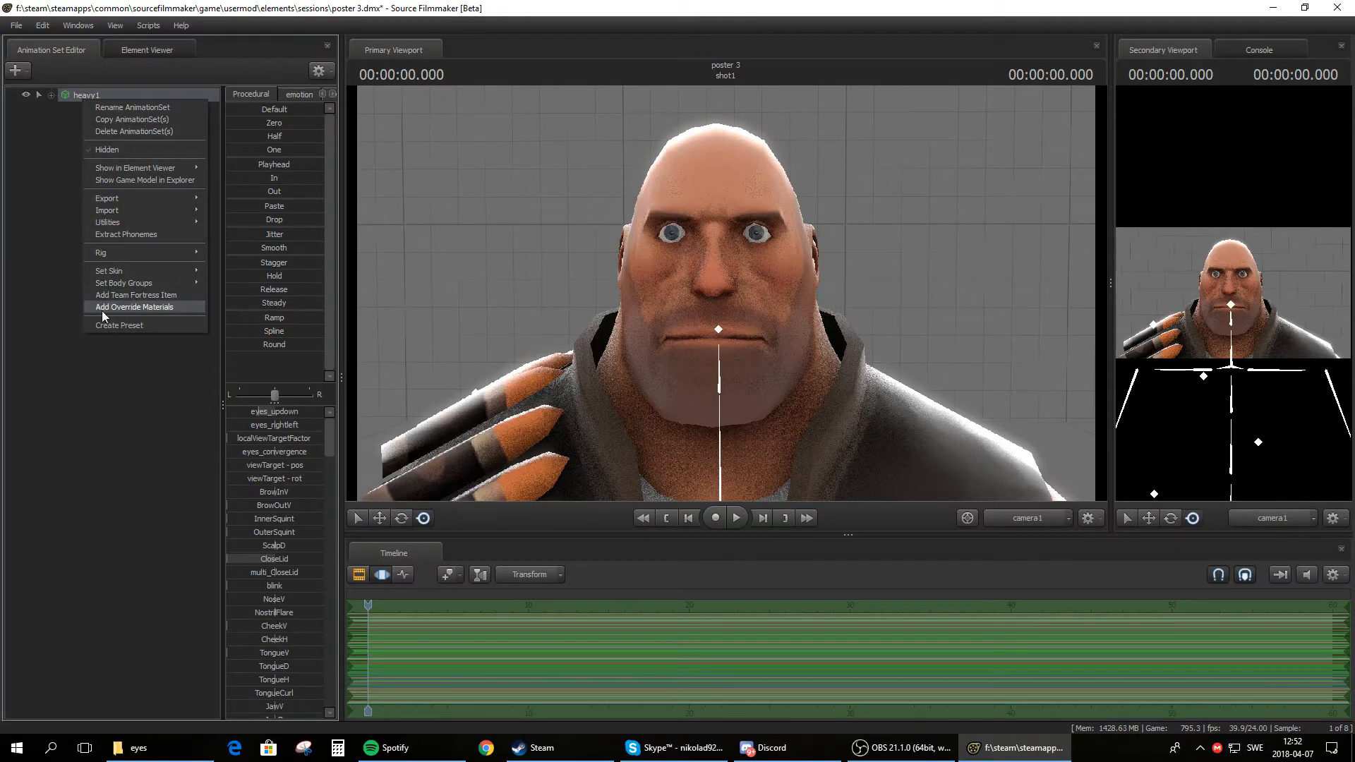
mouse_move(157, 310)
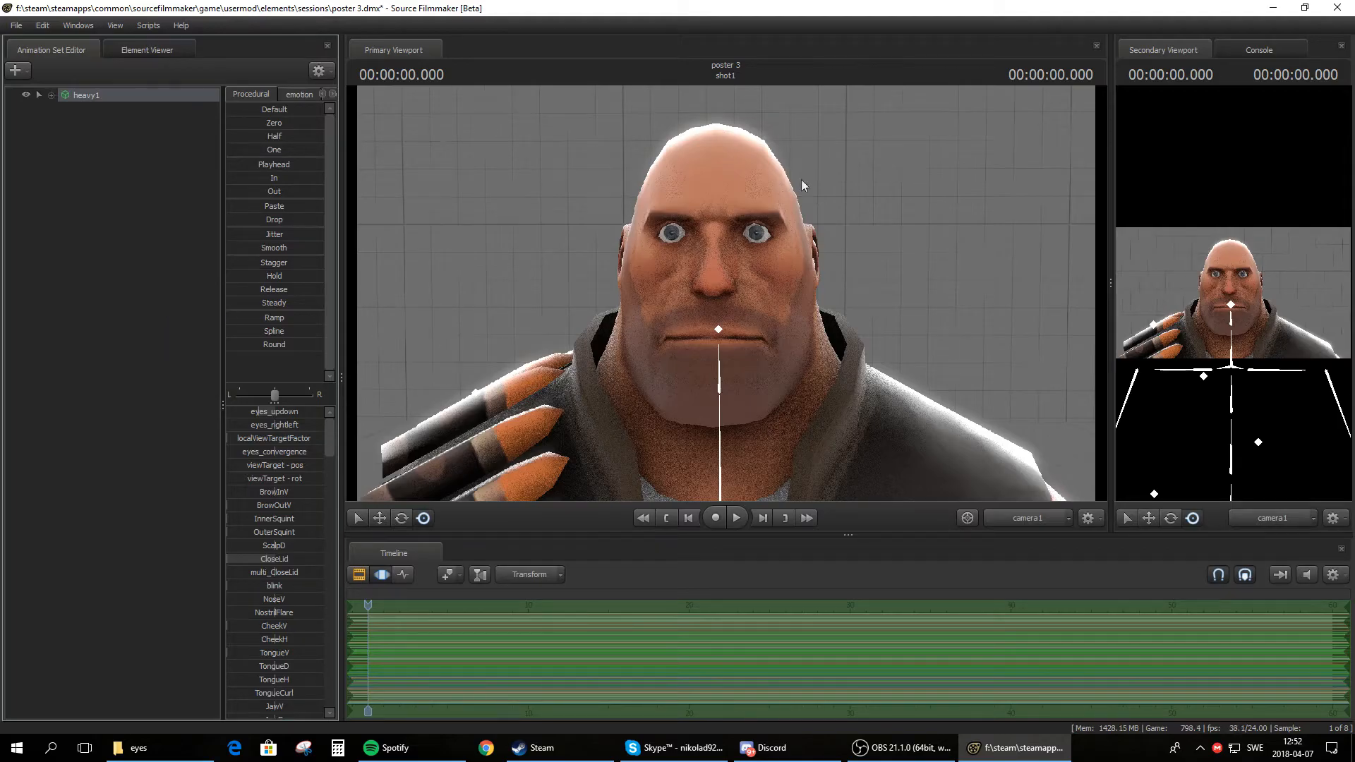
- Reopen heavy1's options to reach Show in Element Viewer
right_click(86, 94)
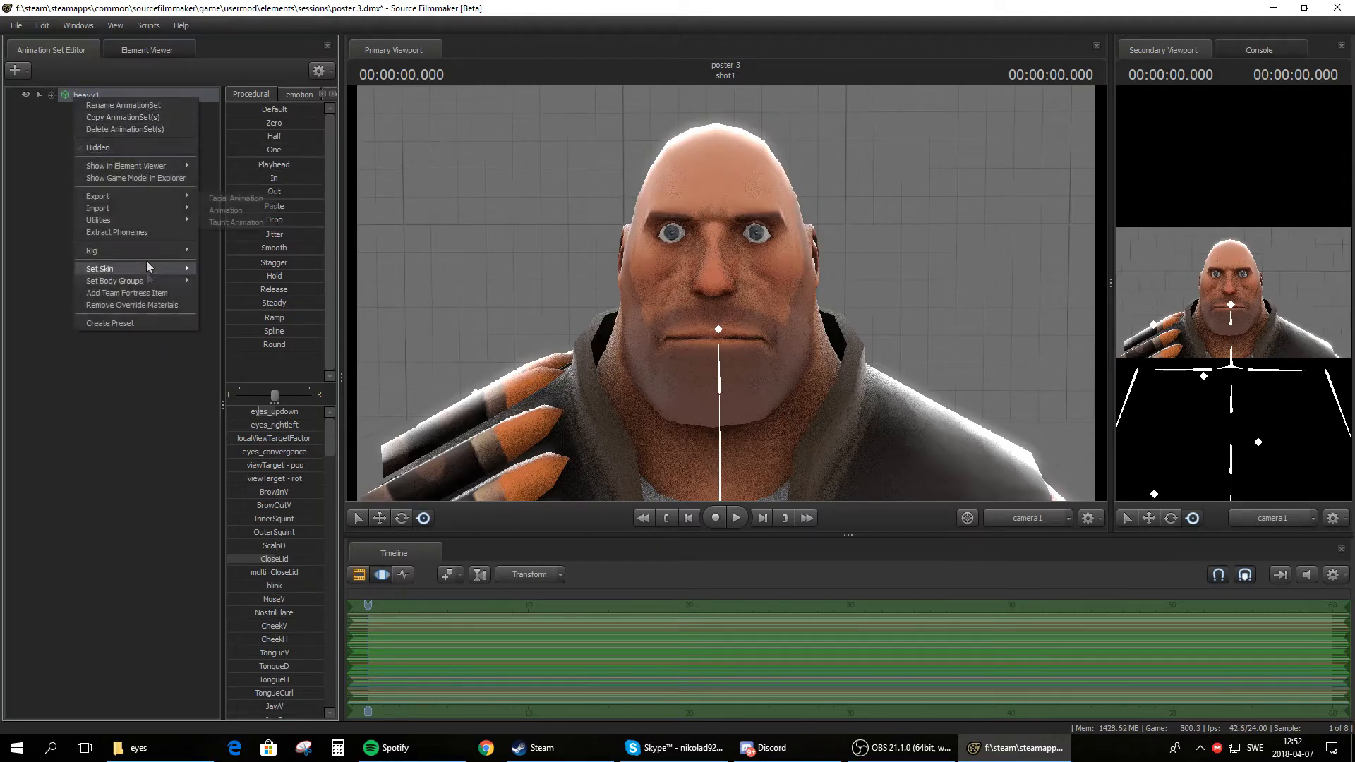
mouse_move(135, 305)
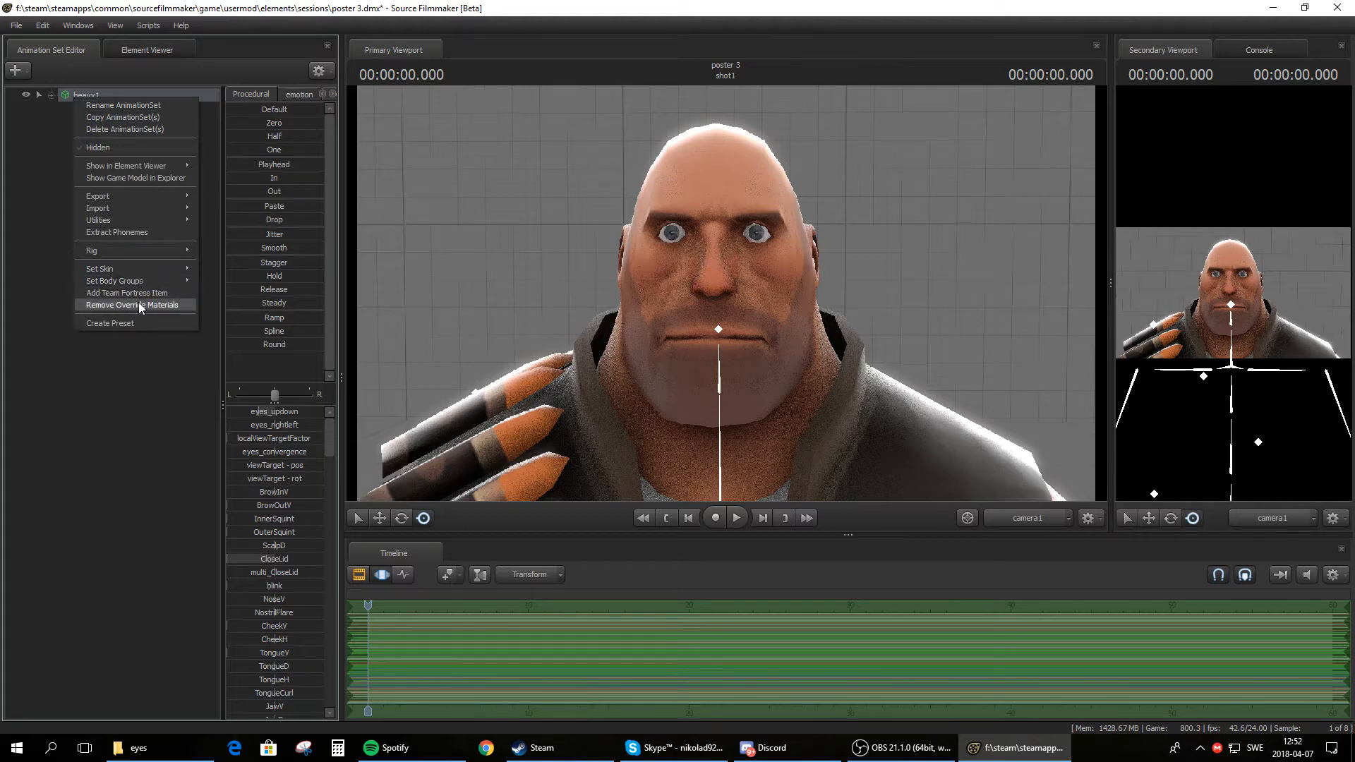
mouse_move(103, 309)
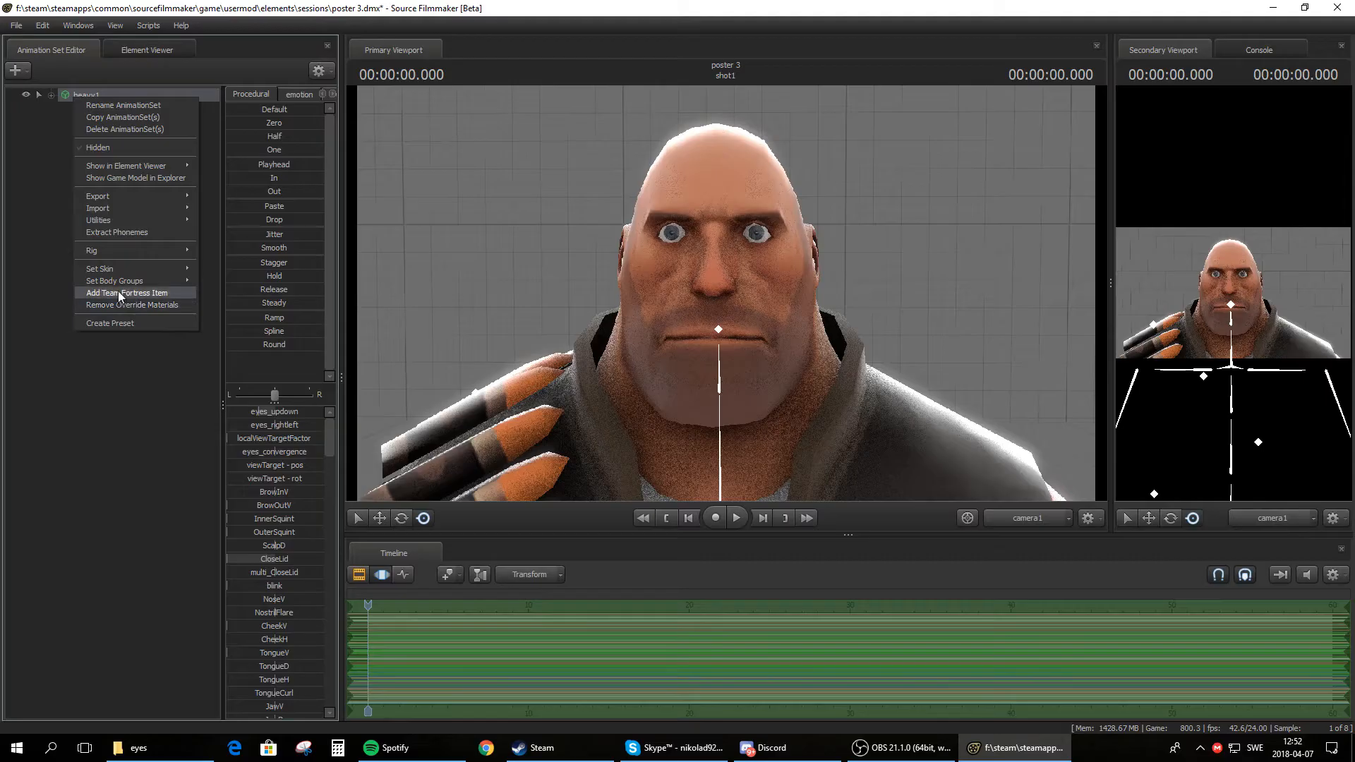
mouse_move(126, 166)
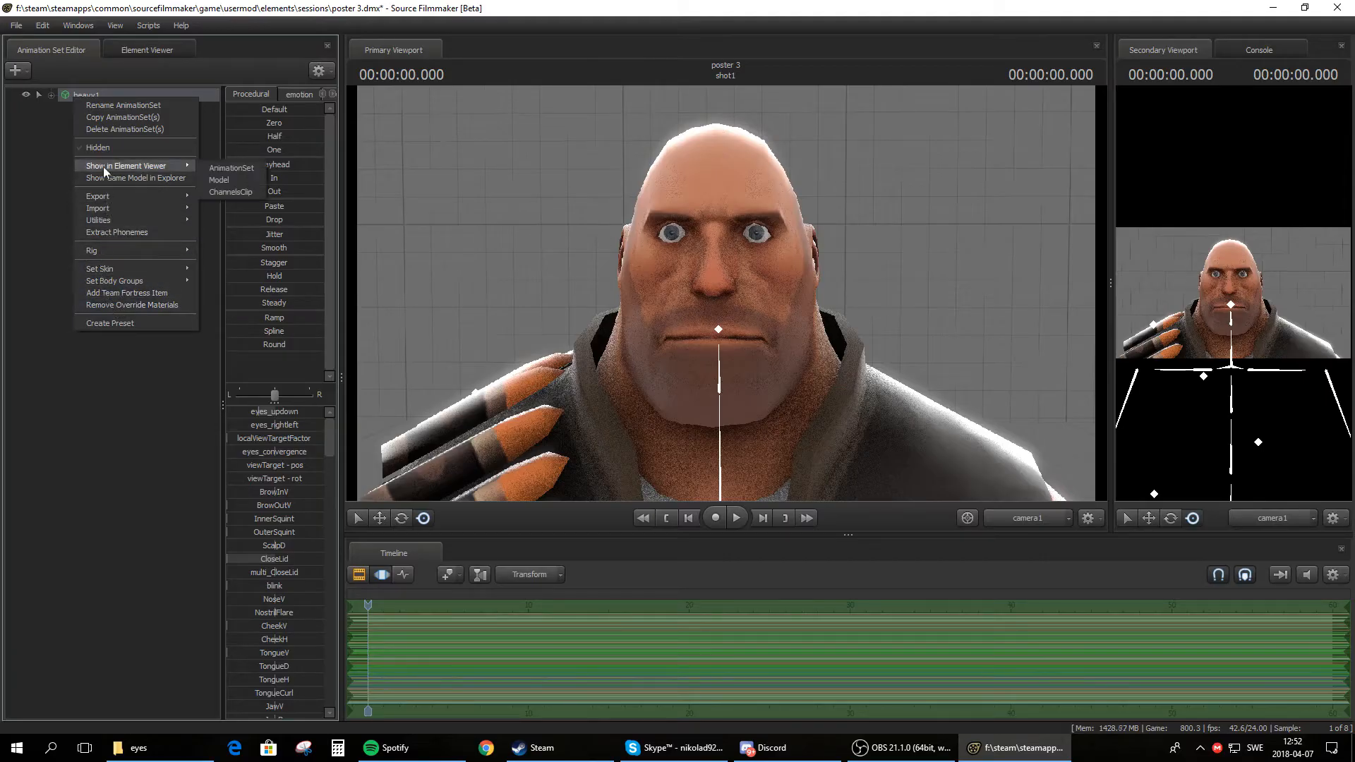
mouse_move(160, 167)
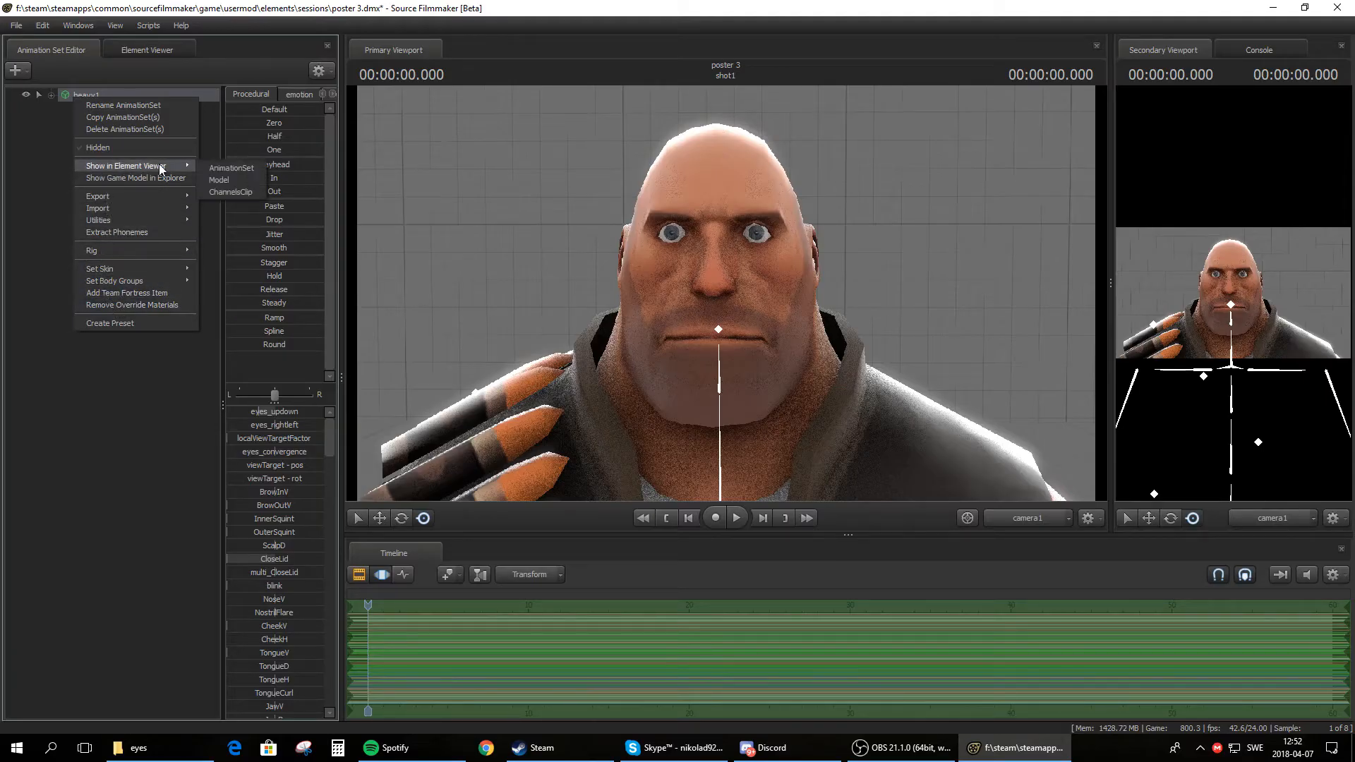
mouse_move(222, 179)
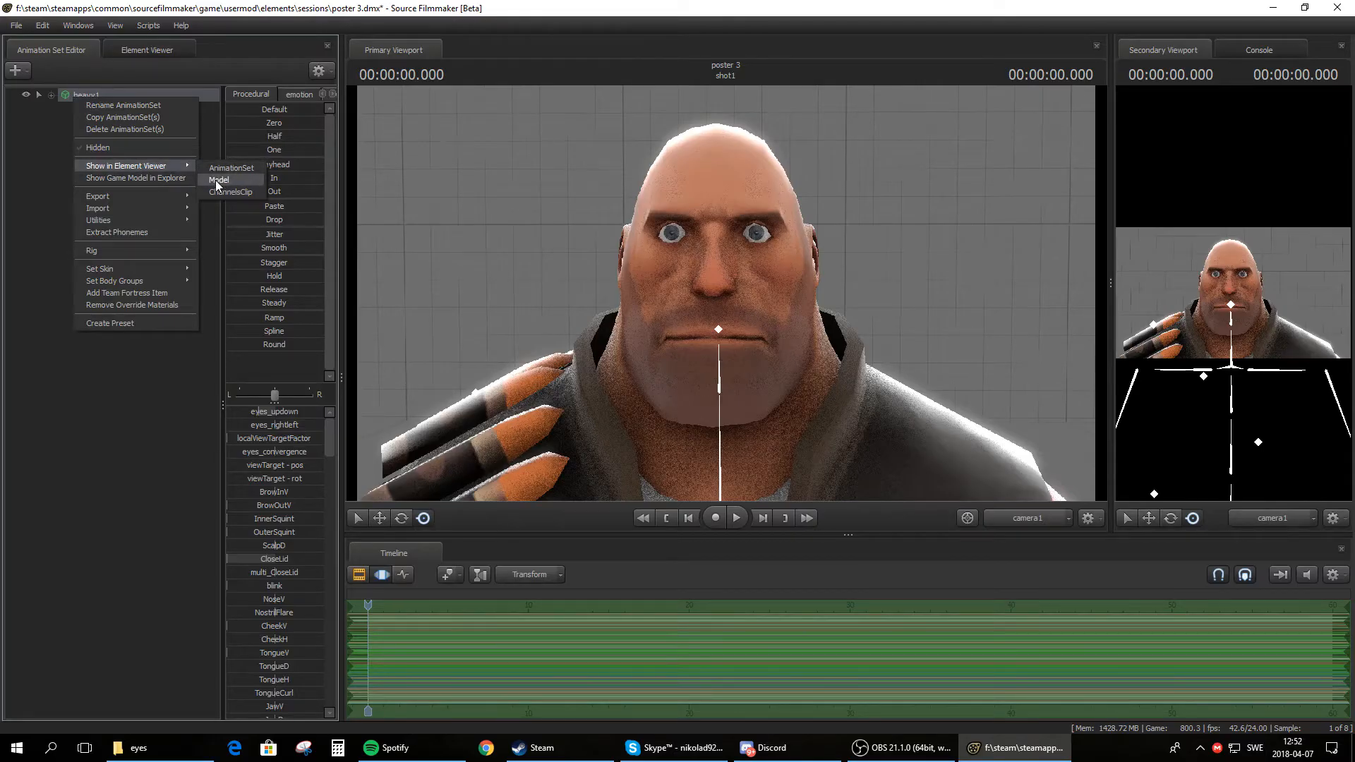
- Show heavy_GameModel in the Element Viewer and expand its 18-entry materials list
click(217, 180)
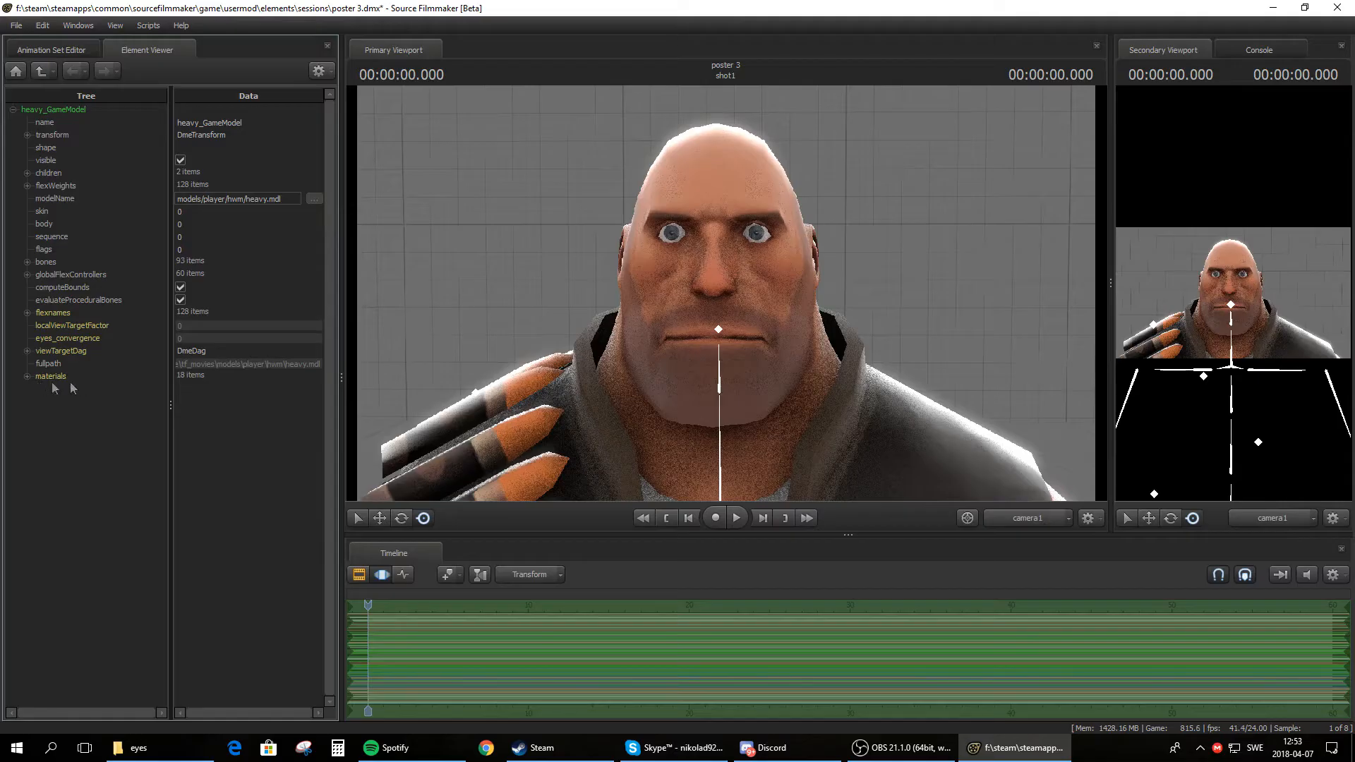
mouse_move(37, 386)
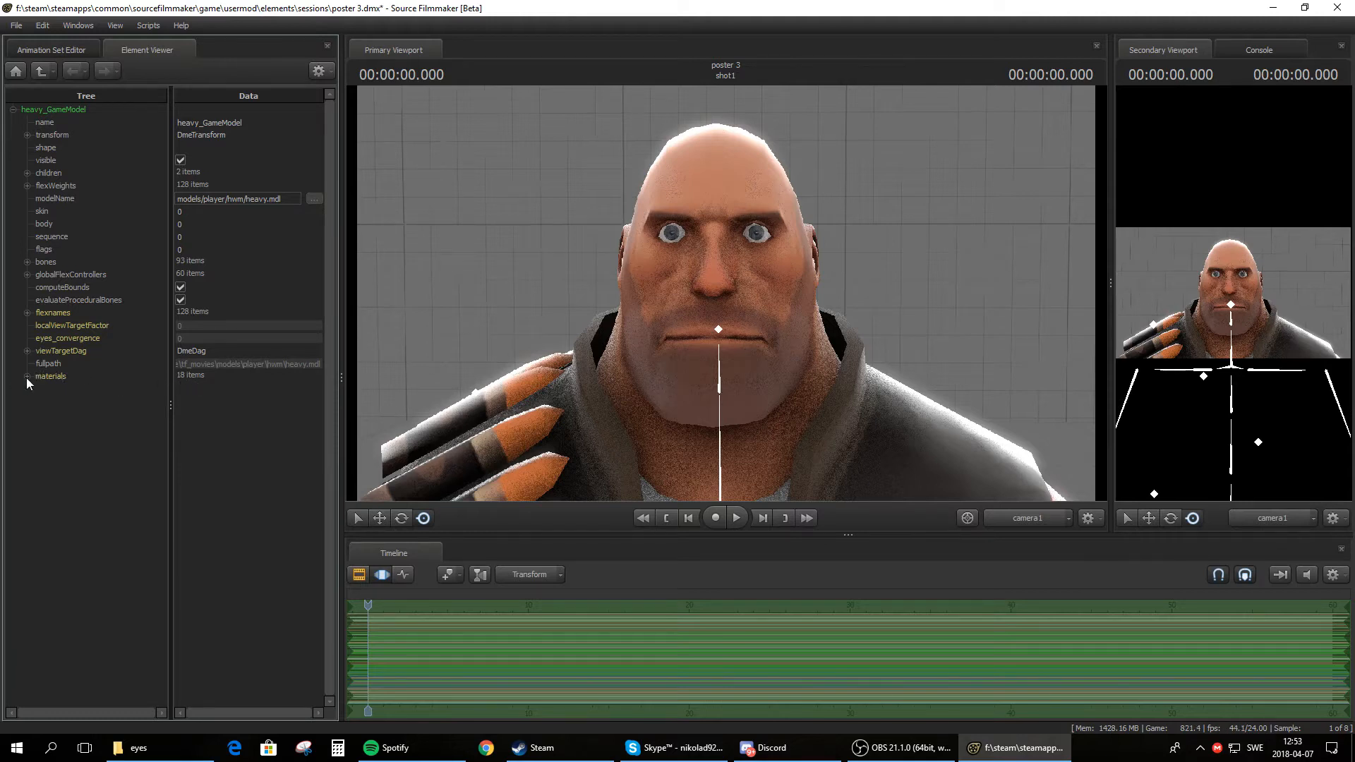
click(27, 375)
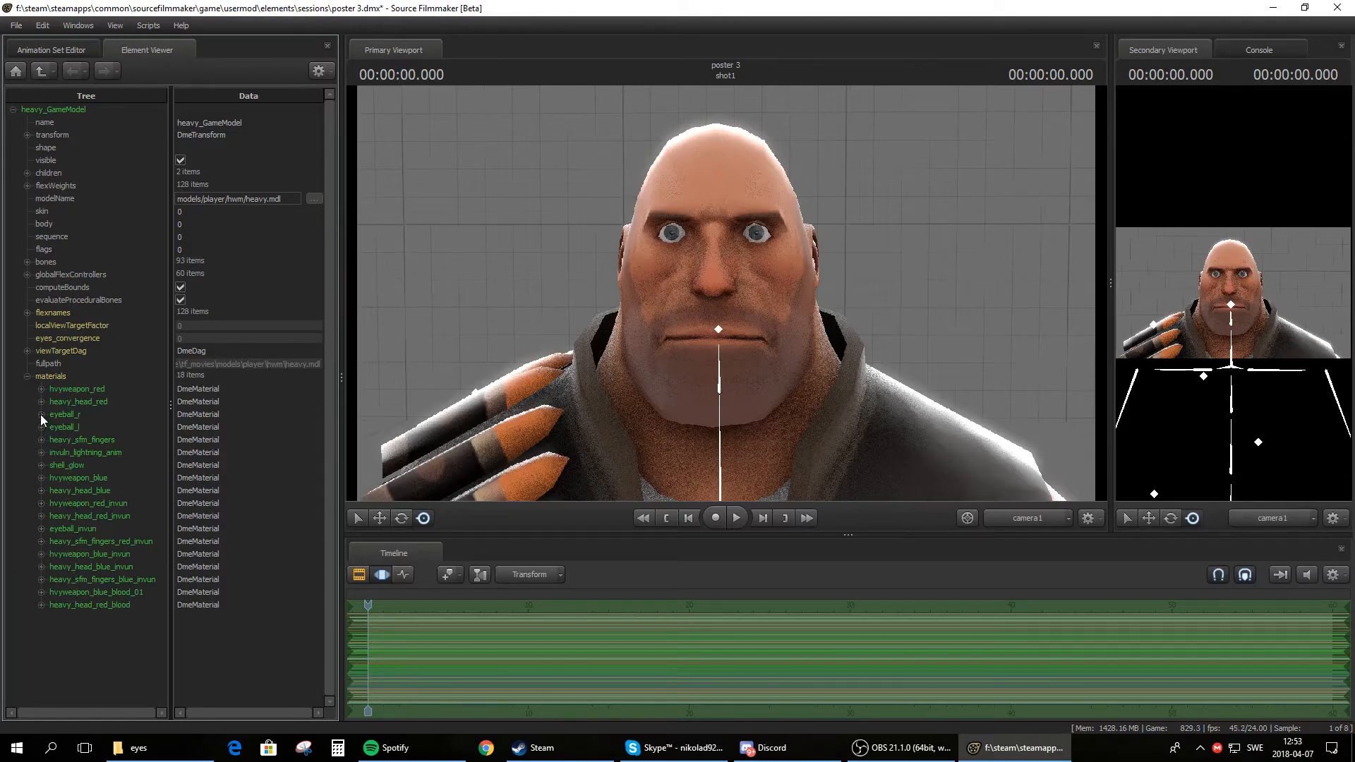
mouse_move(65, 427)
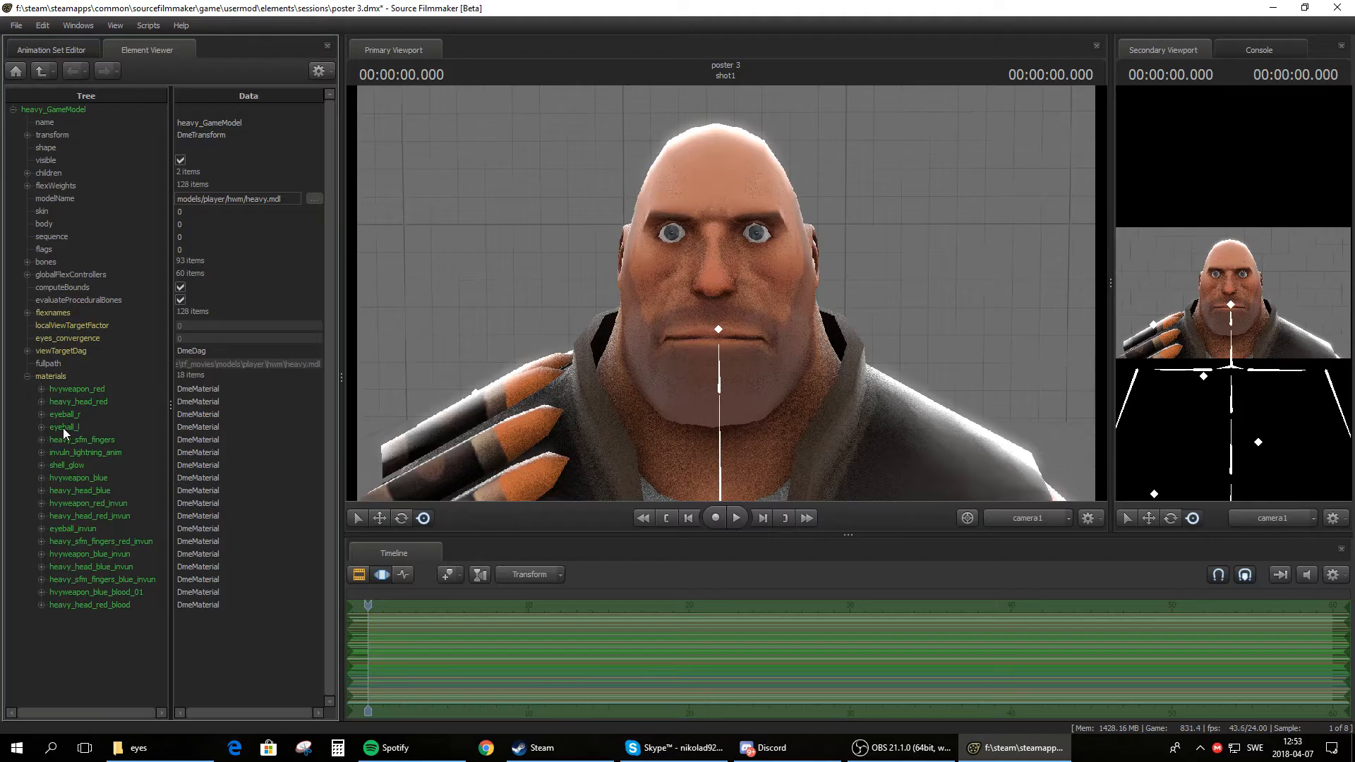
mouse_move(82, 423)
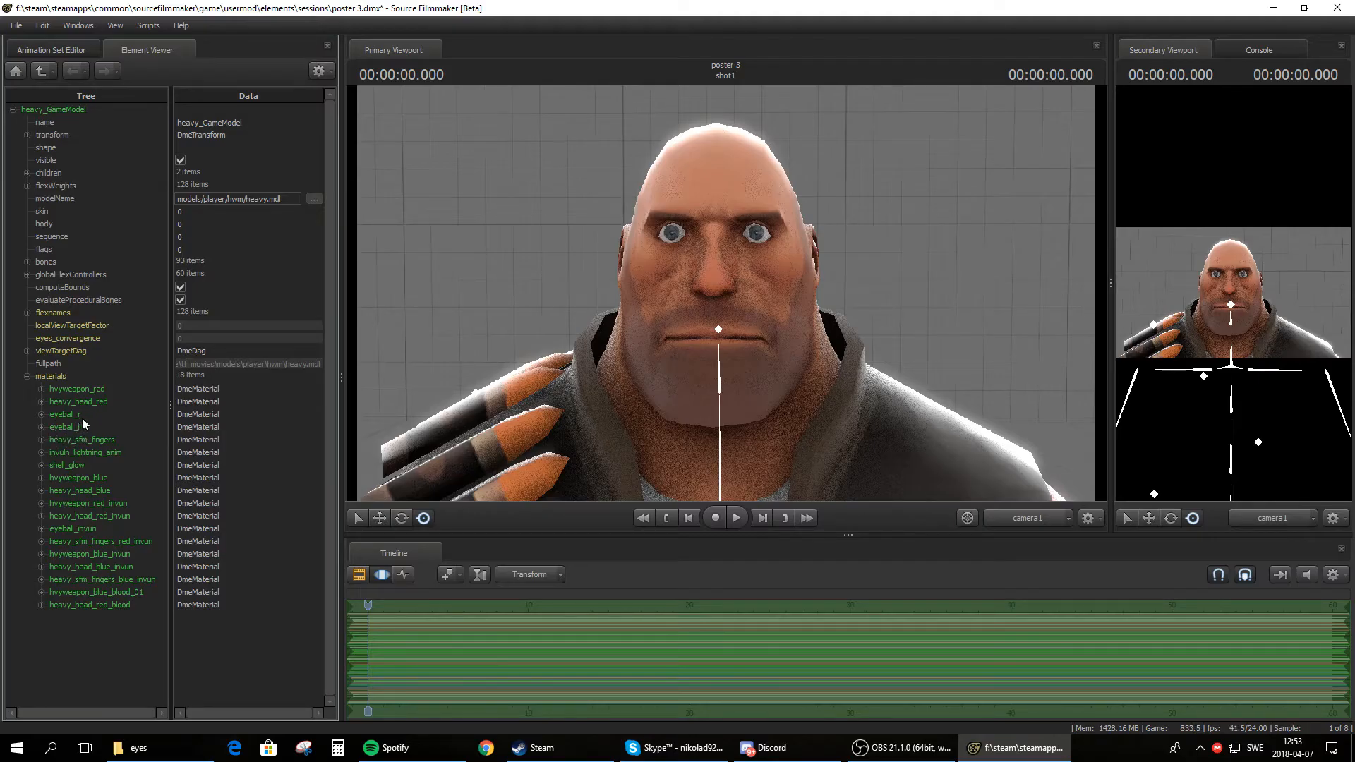
mouse_move(36, 425)
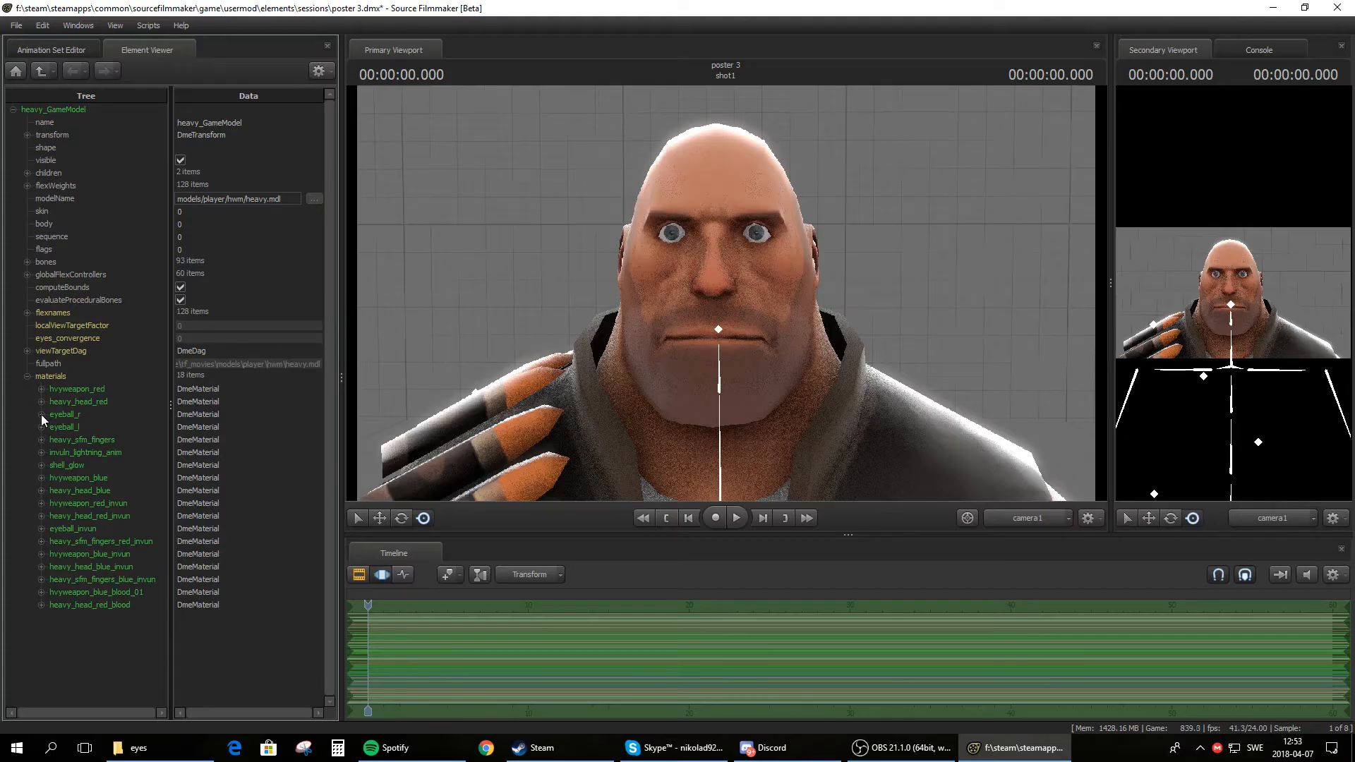
- Add a string attribute named $iris to the eyeball_r material
click(41, 414)
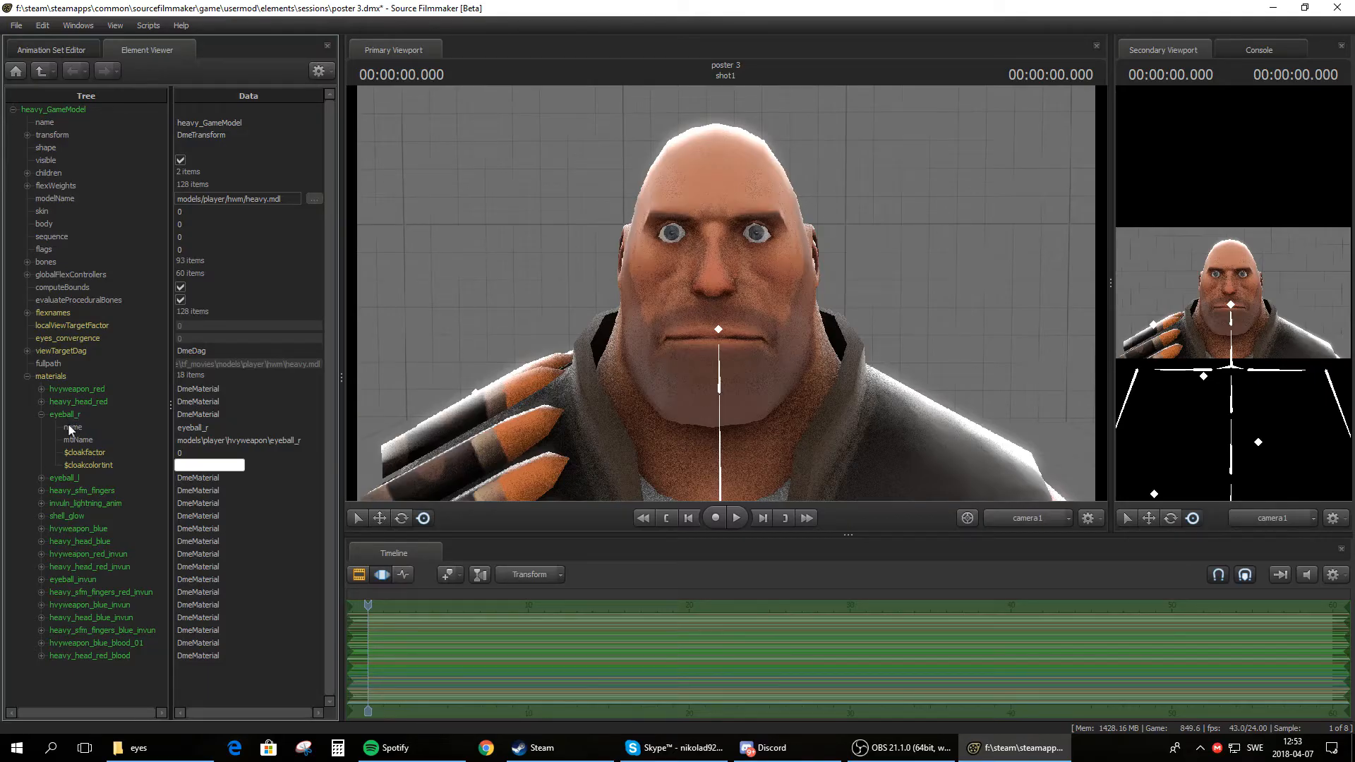
right_click(65, 414)
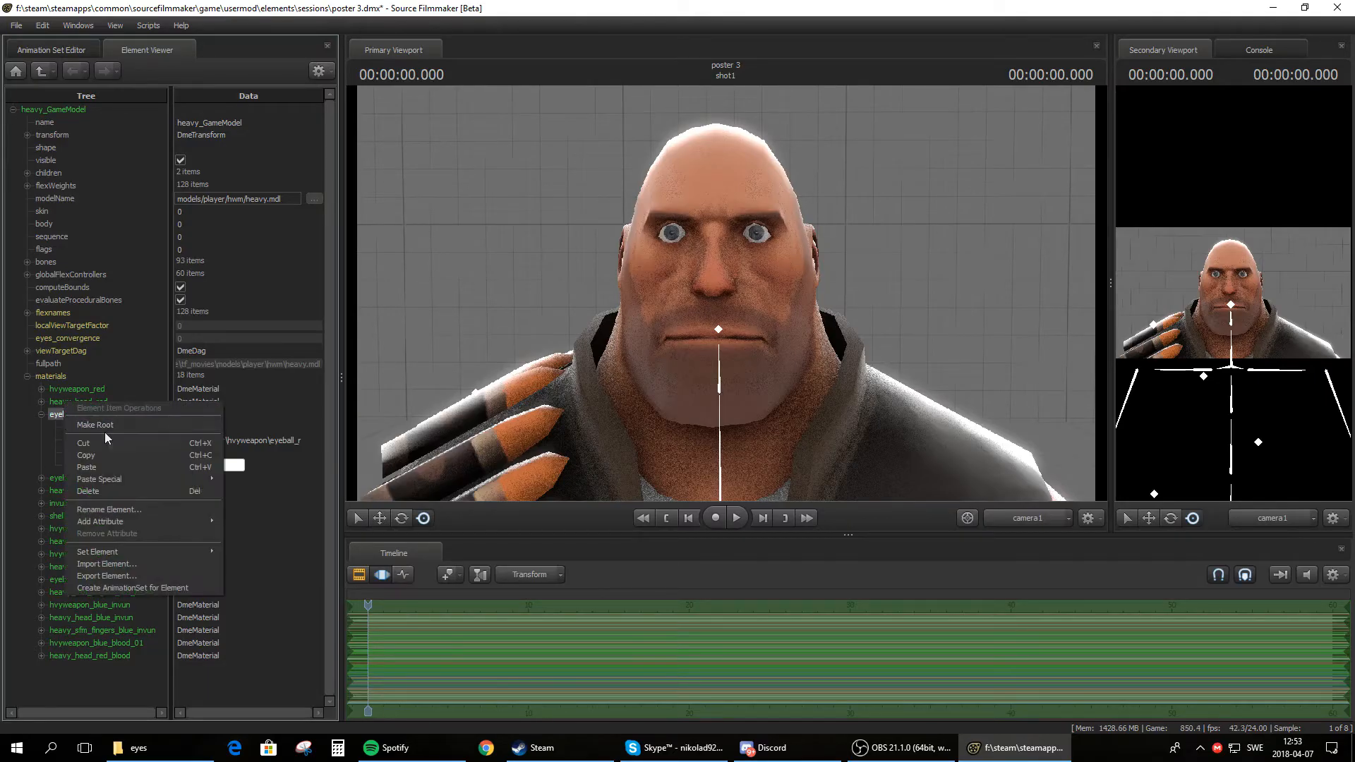
click(99, 521)
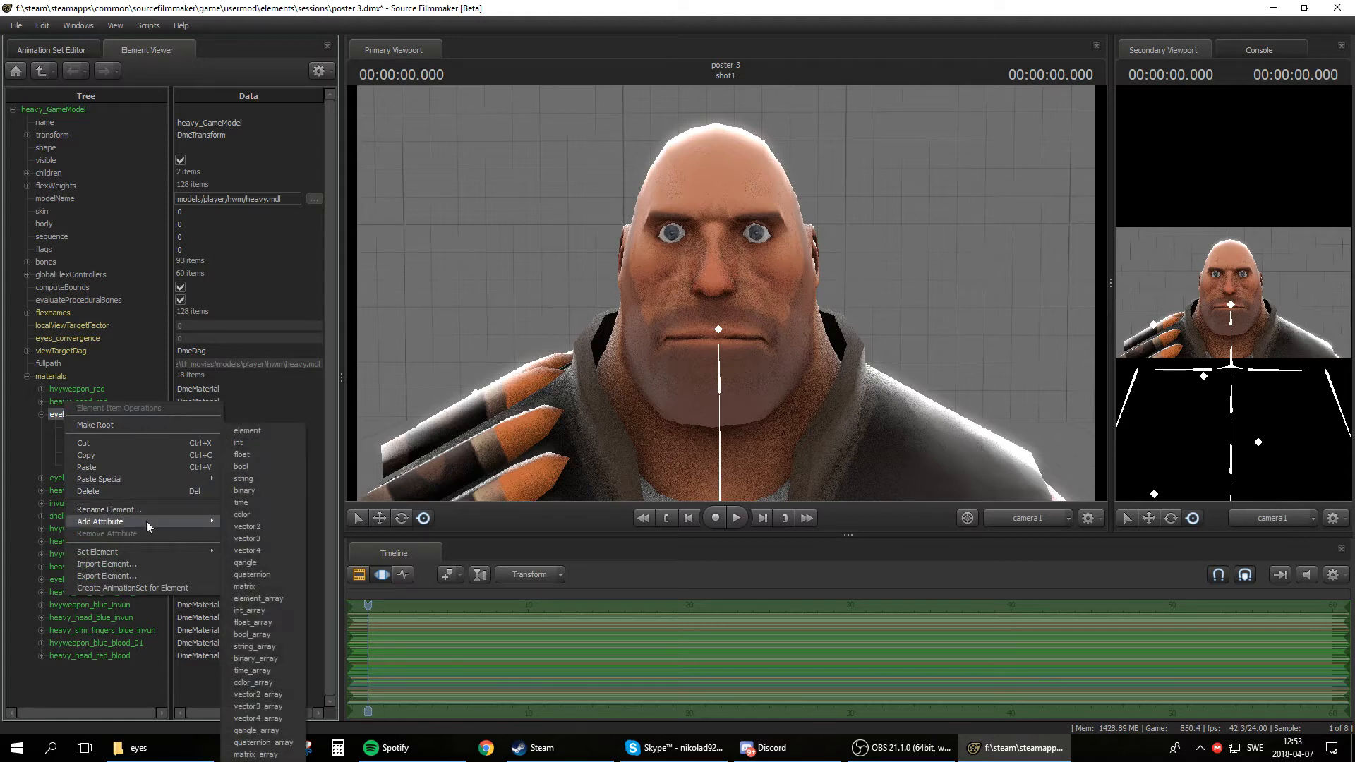
mouse_move(246, 490)
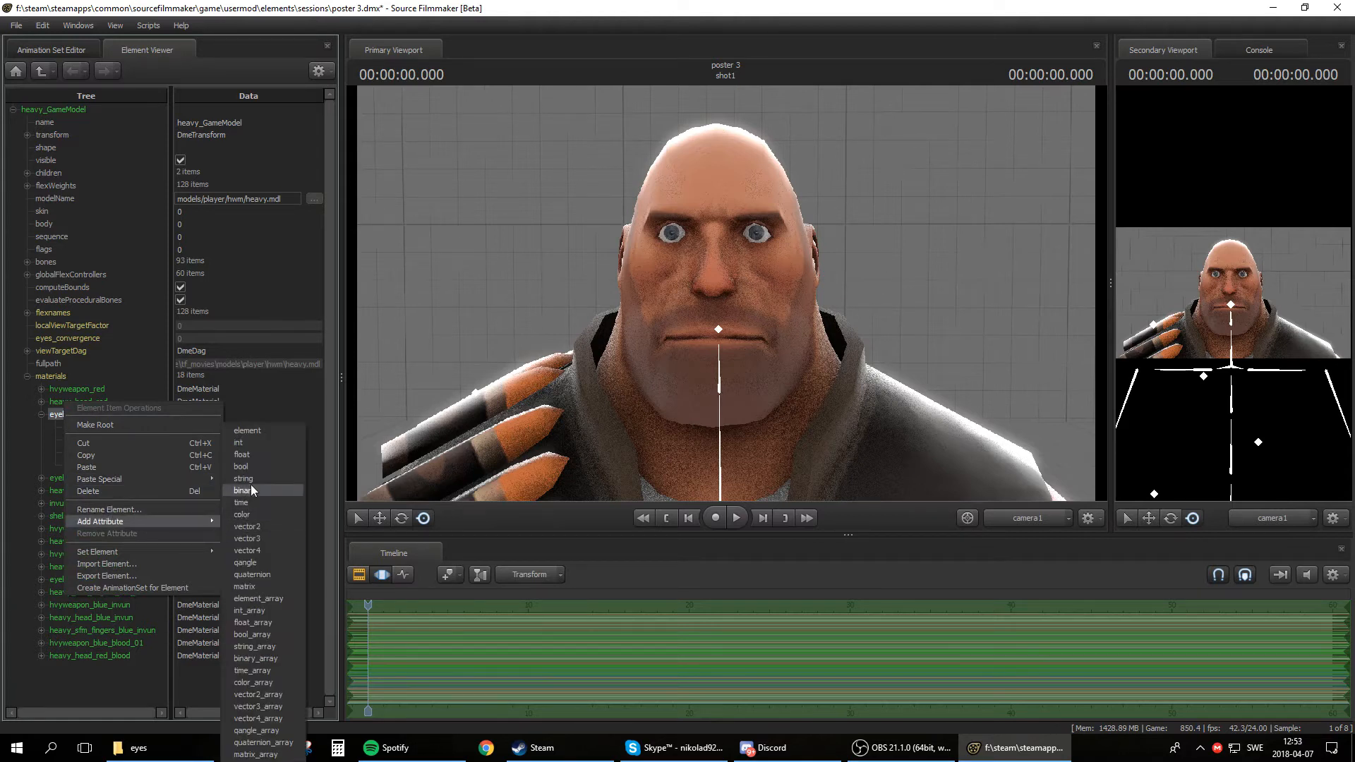
mouse_move(244, 479)
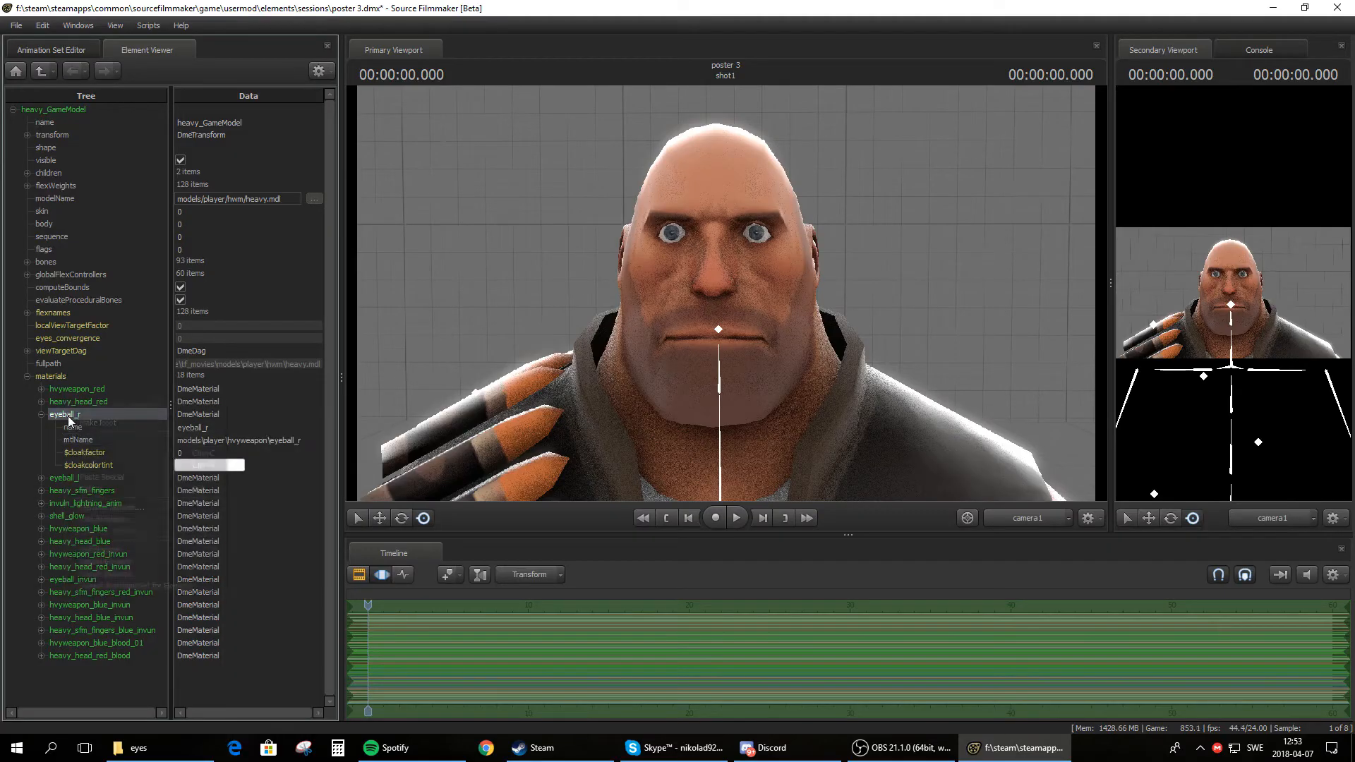
right_click(65, 414)
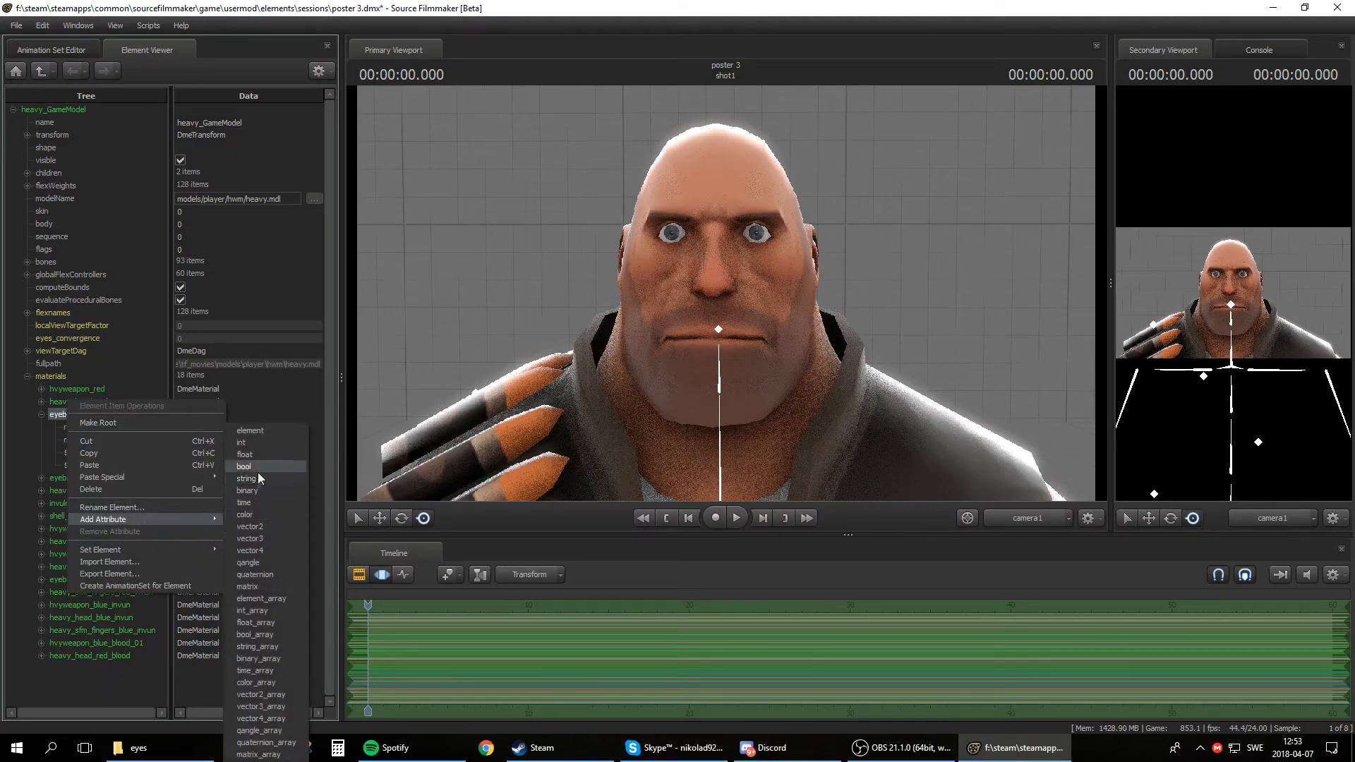
click(247, 478)
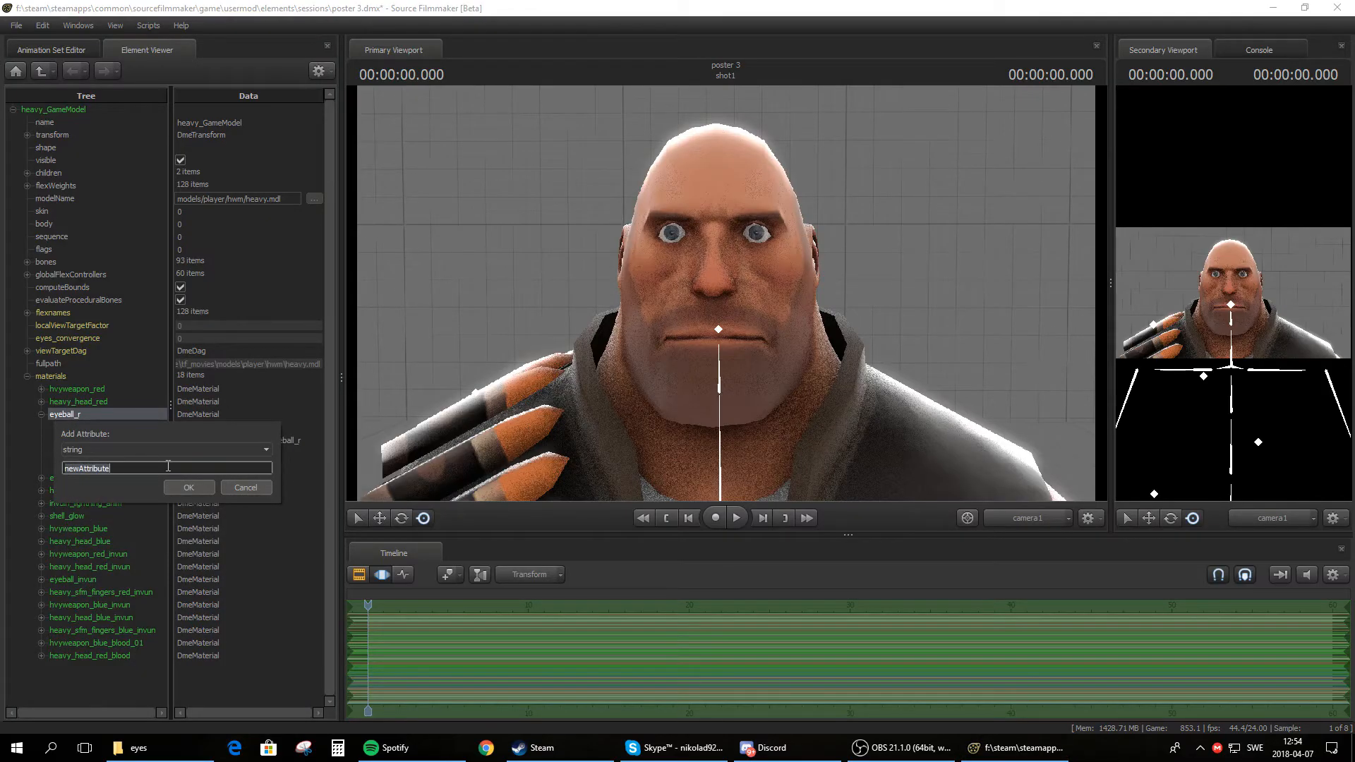
text($iris)
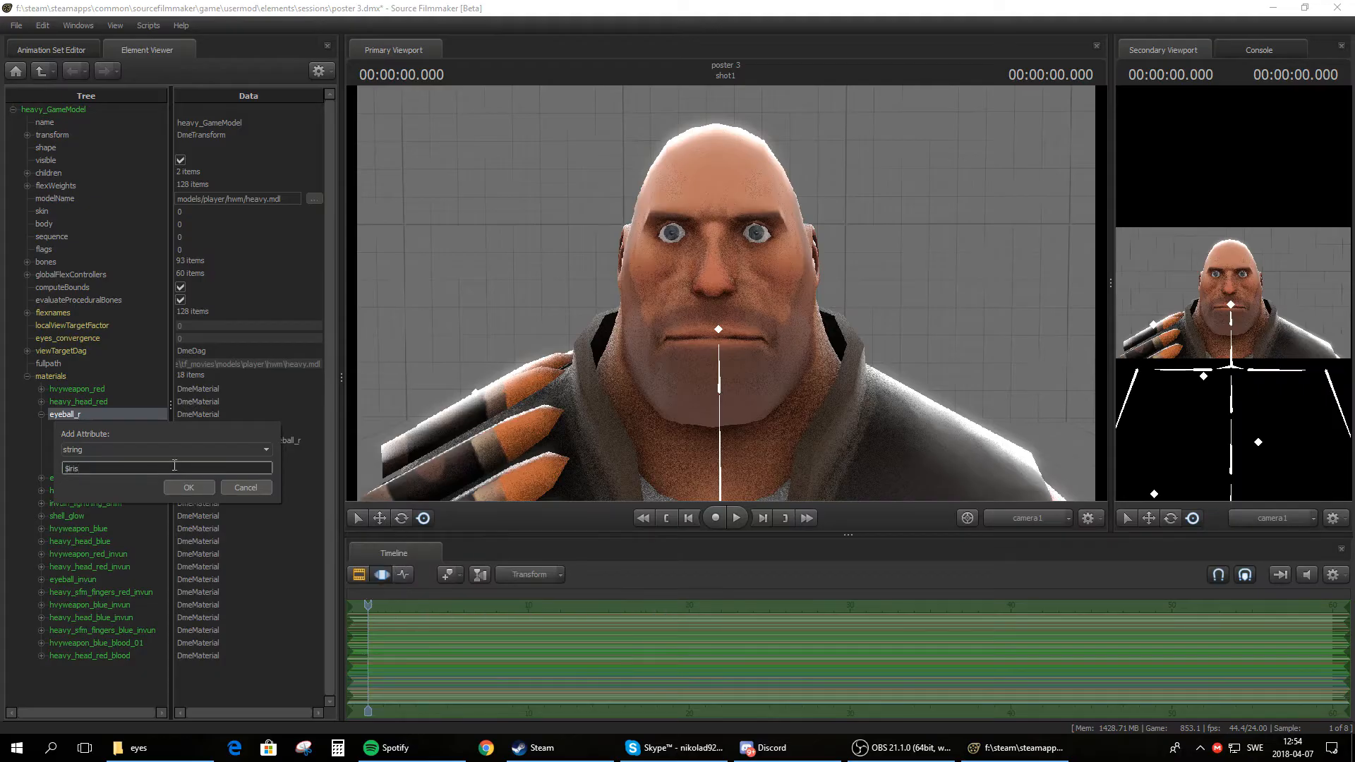
click(188, 487)
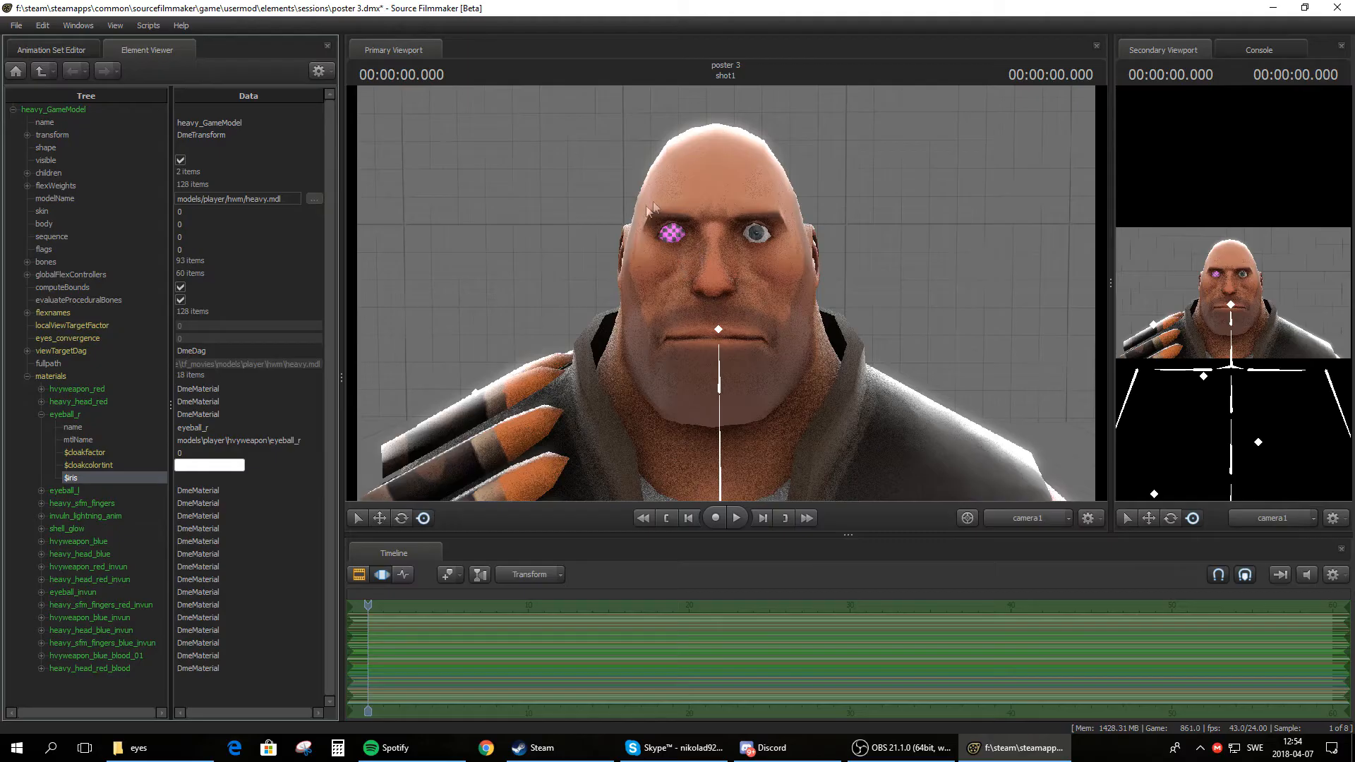
mouse_move(679, 214)
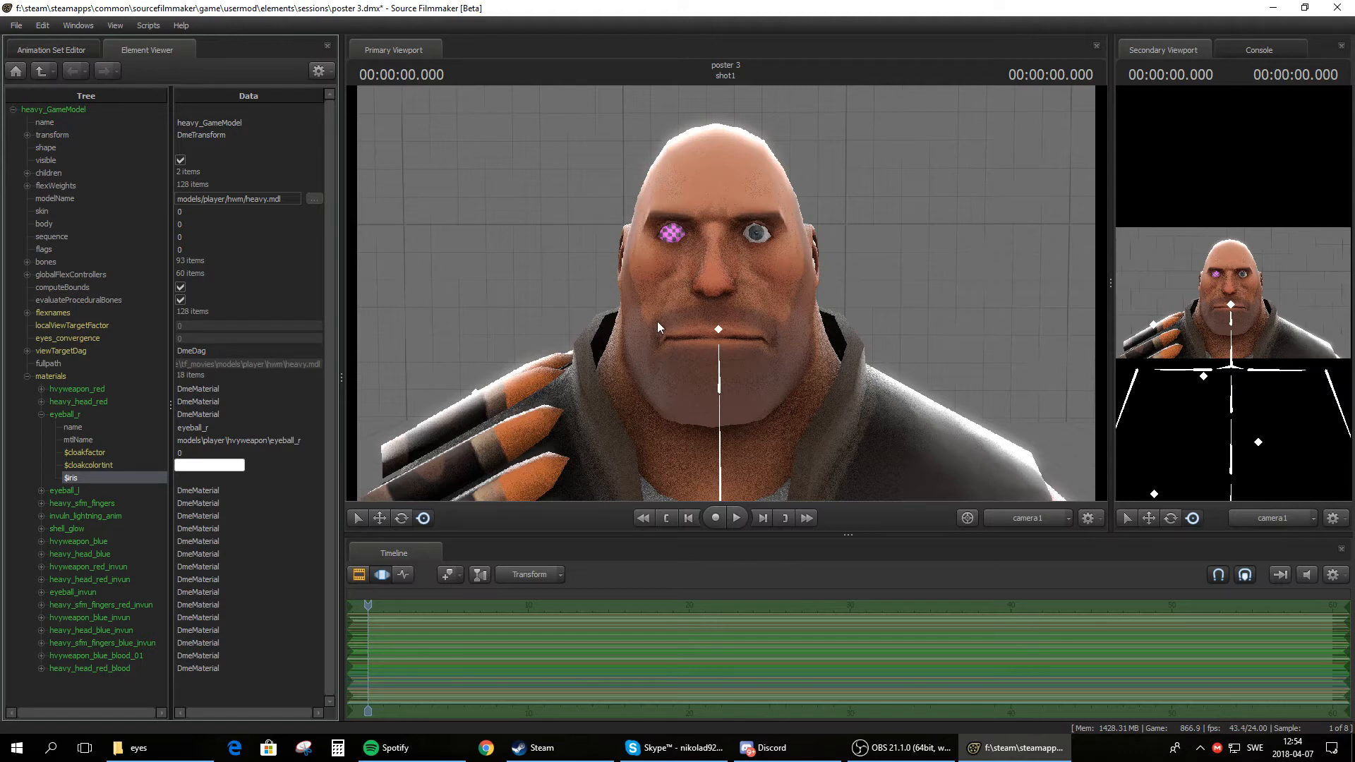
mouse_move(673, 246)
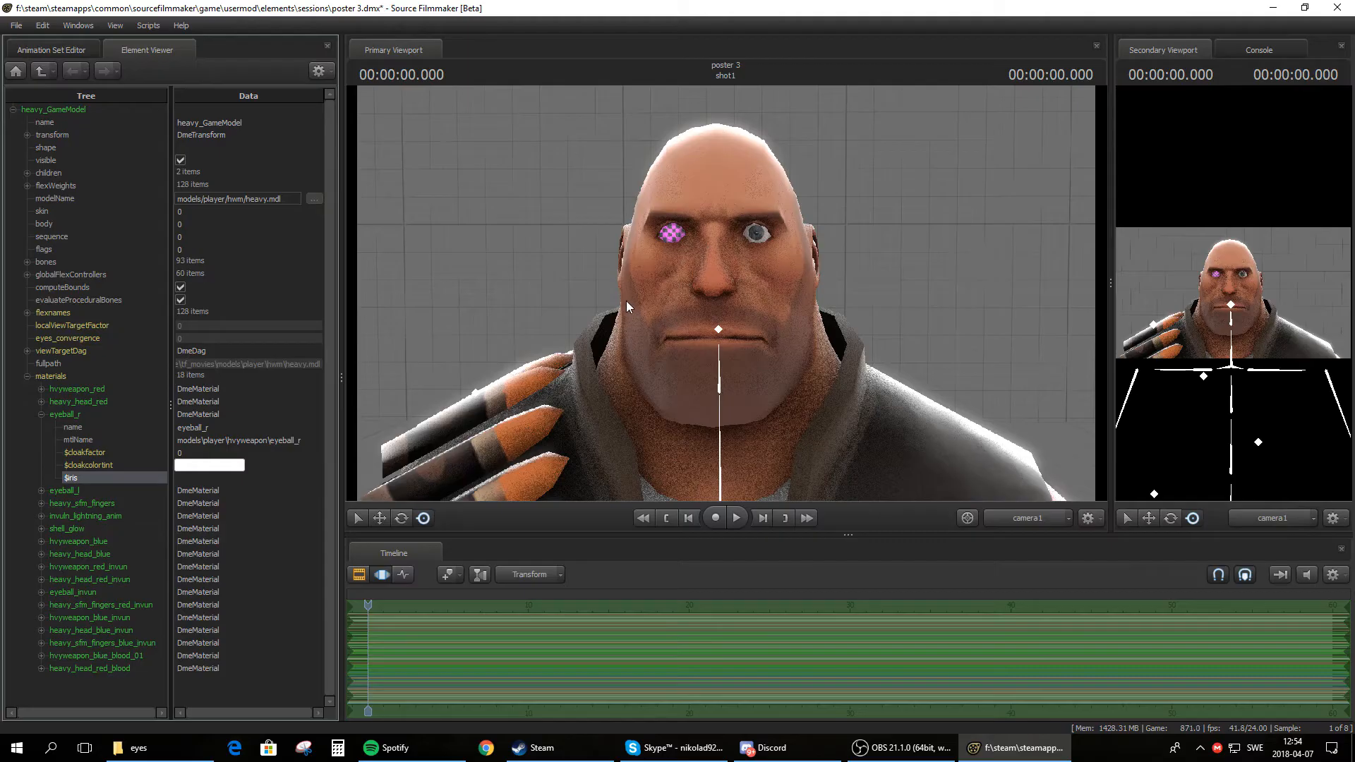
mouse_move(209, 717)
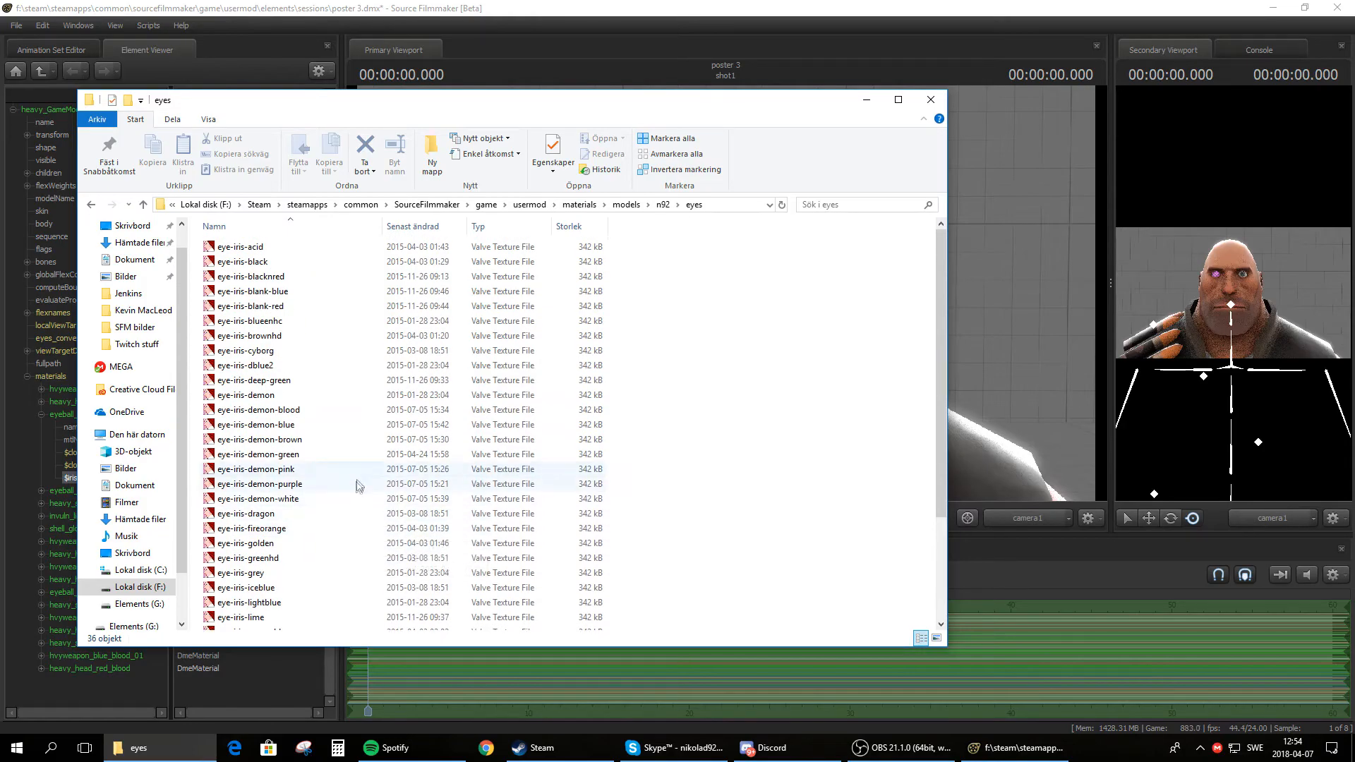
- Locate the eye-iris-demon texture and expose its models\n92\eyes folder path as text
click(248, 395)
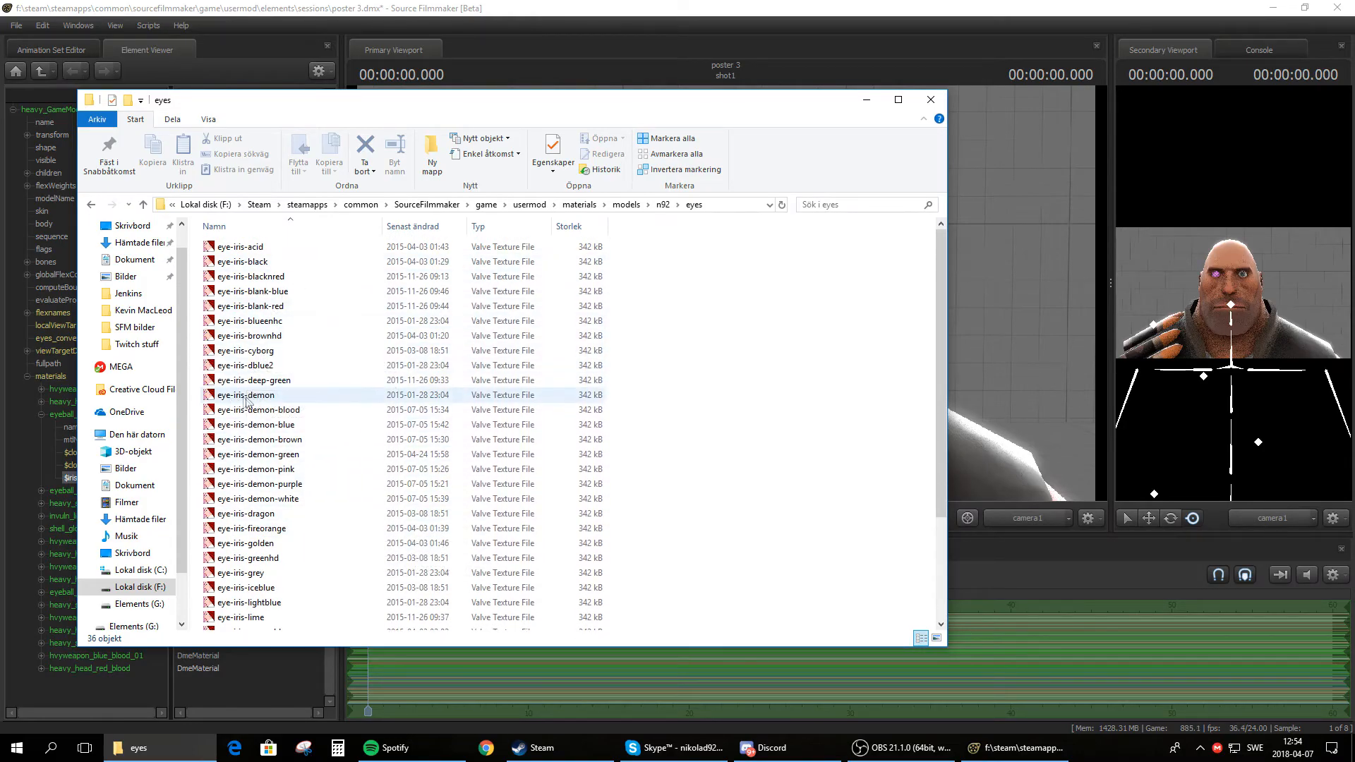
mouse_move(244, 395)
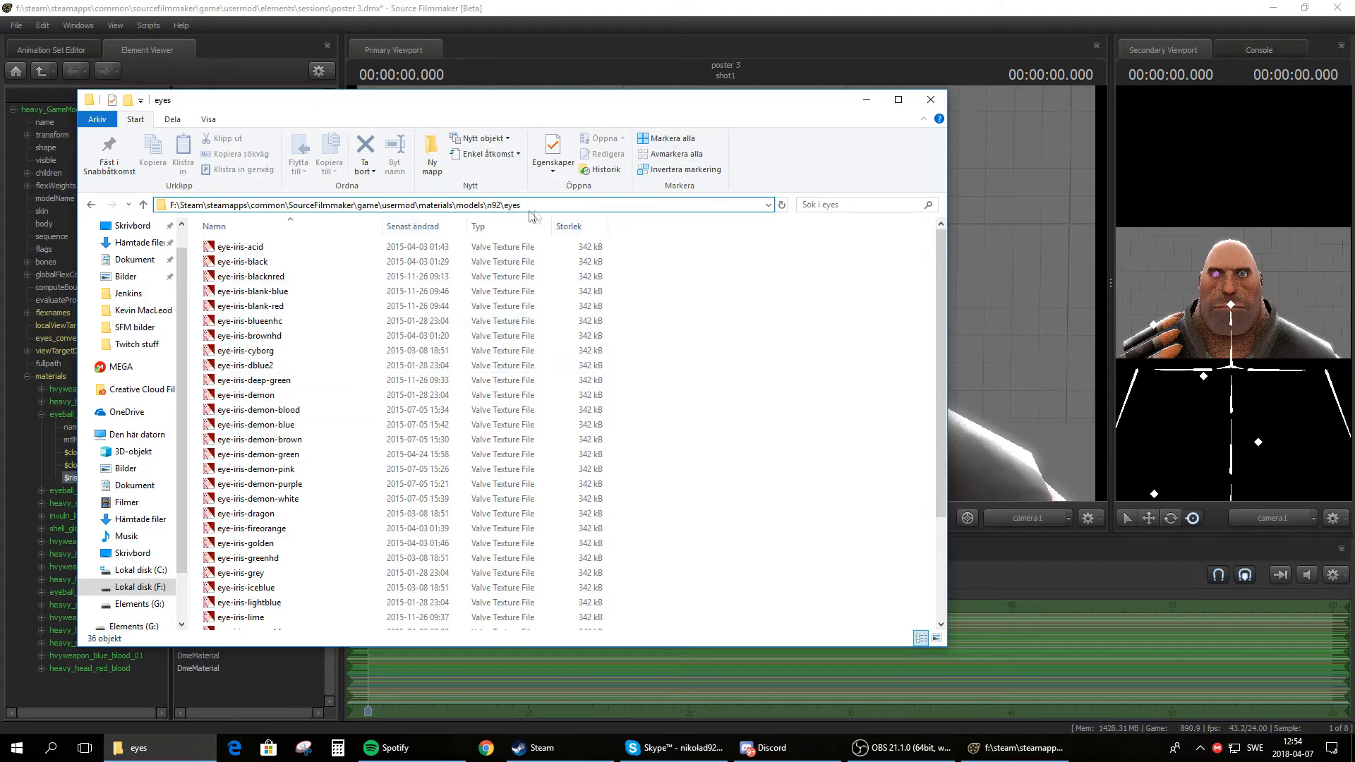
click(467, 204)
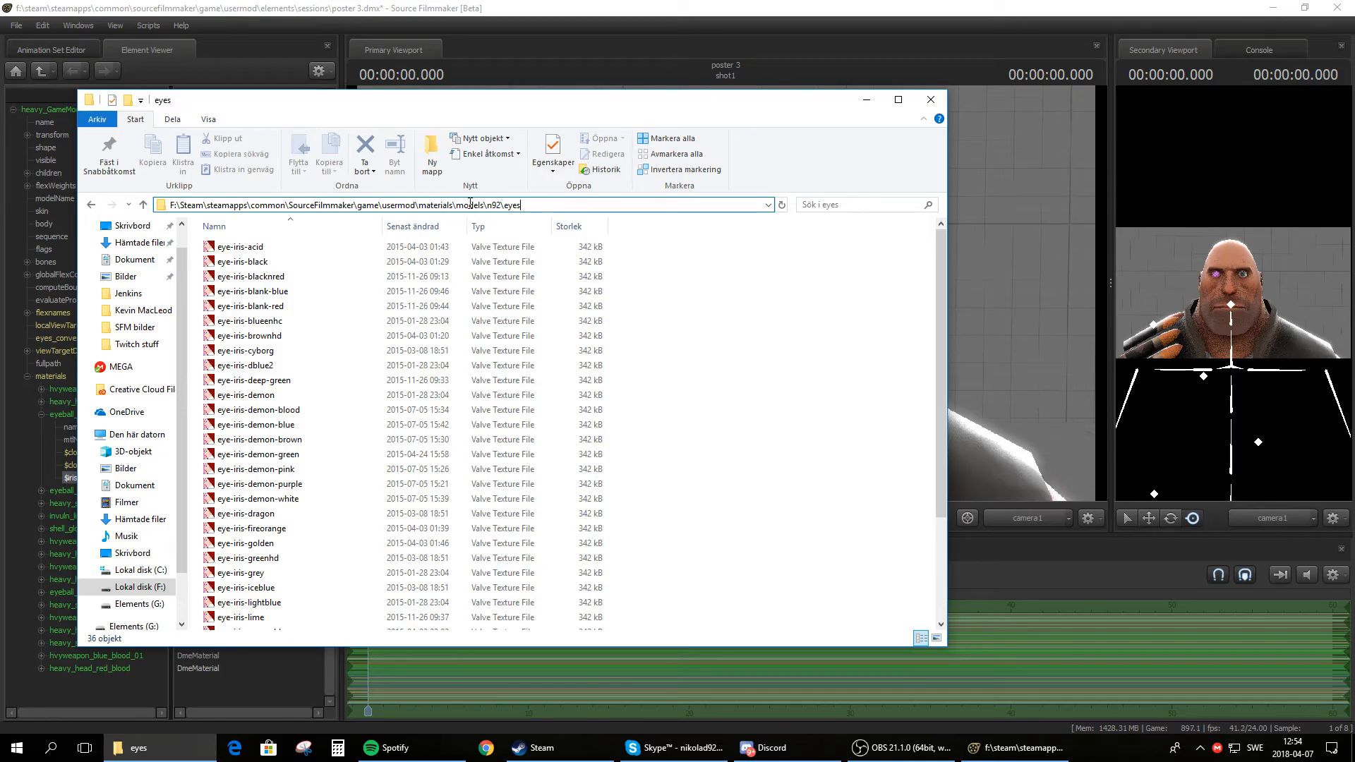
double_click(470, 205)
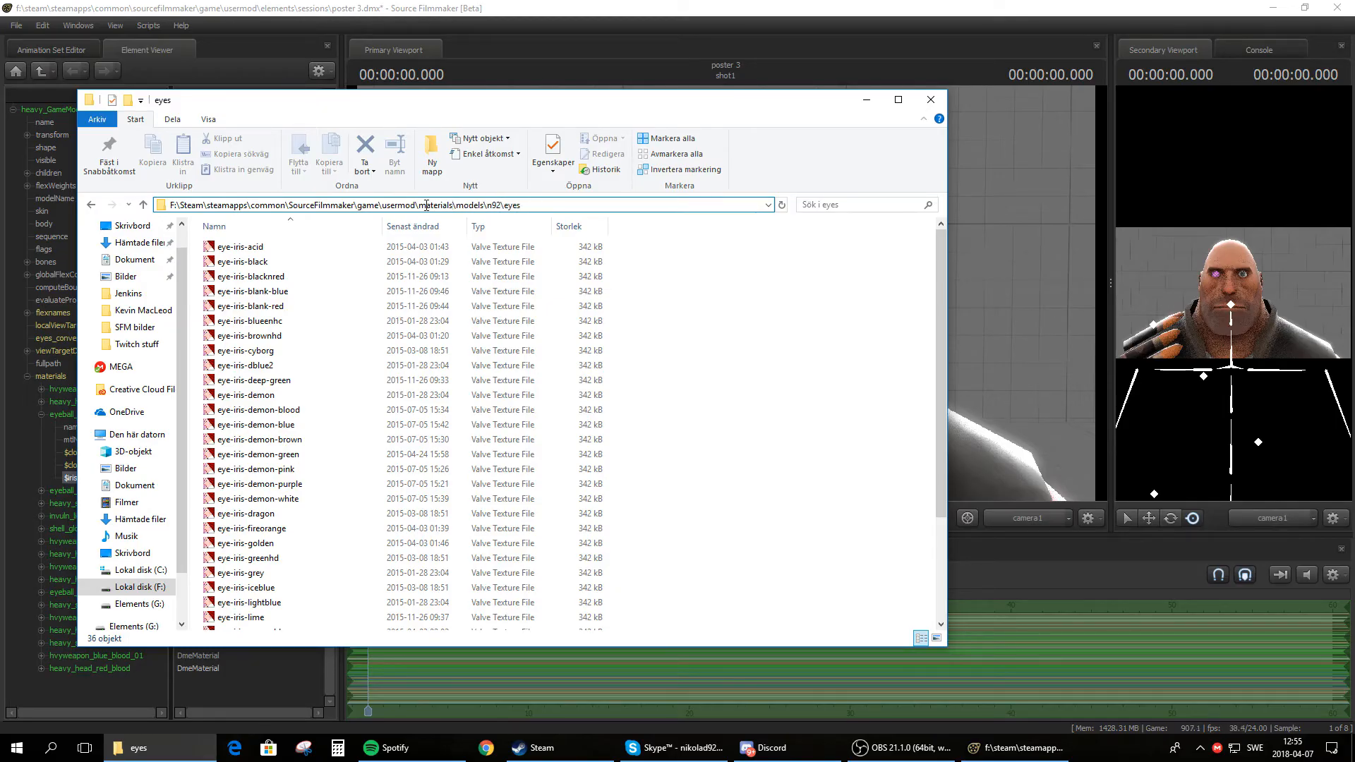
double_click(436, 205)
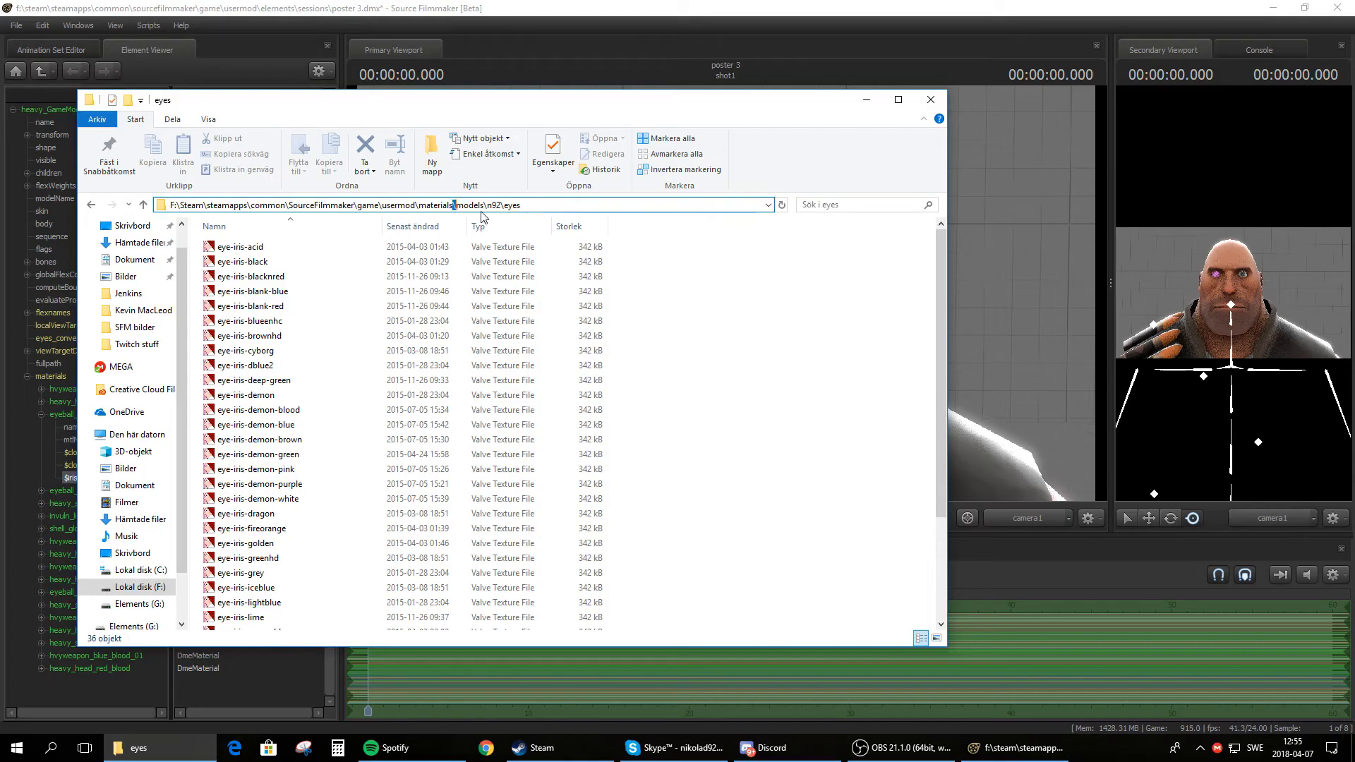
click(481, 205)
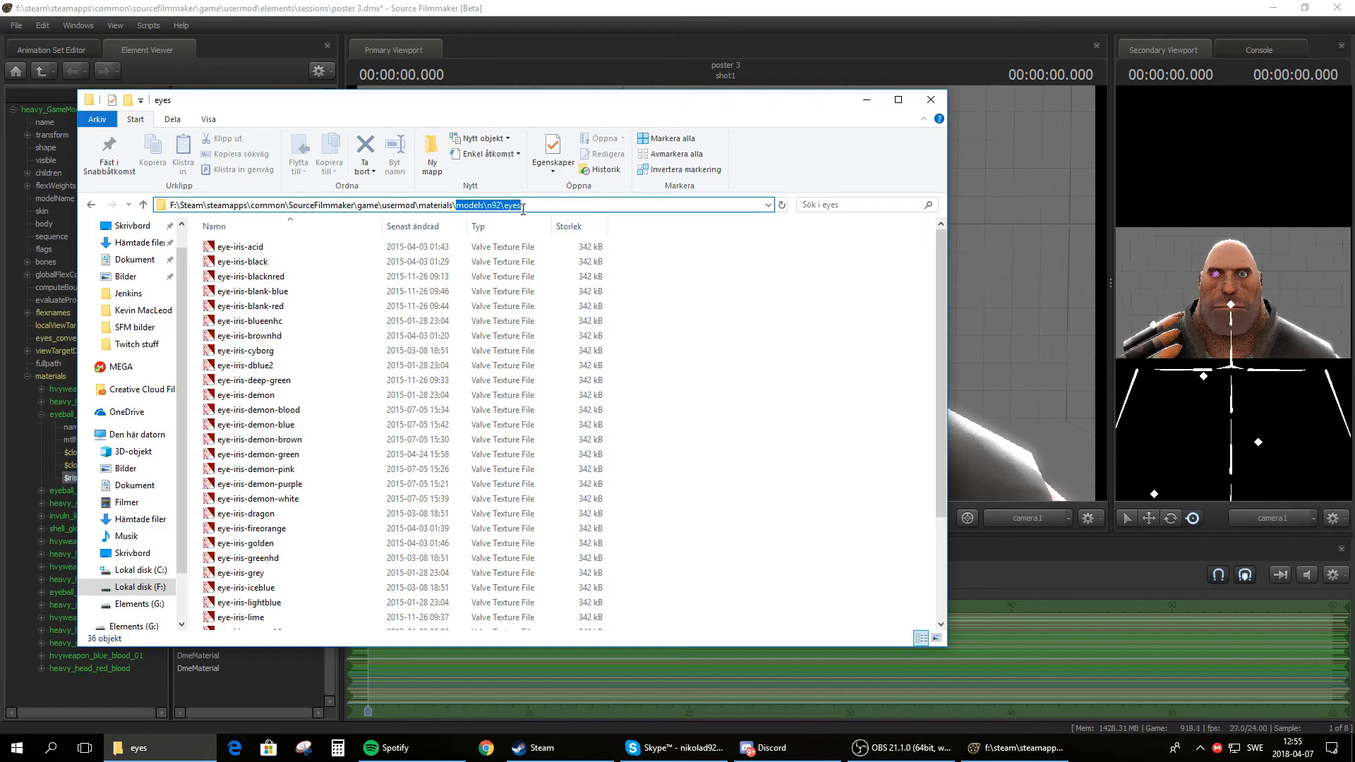
click(930, 99)
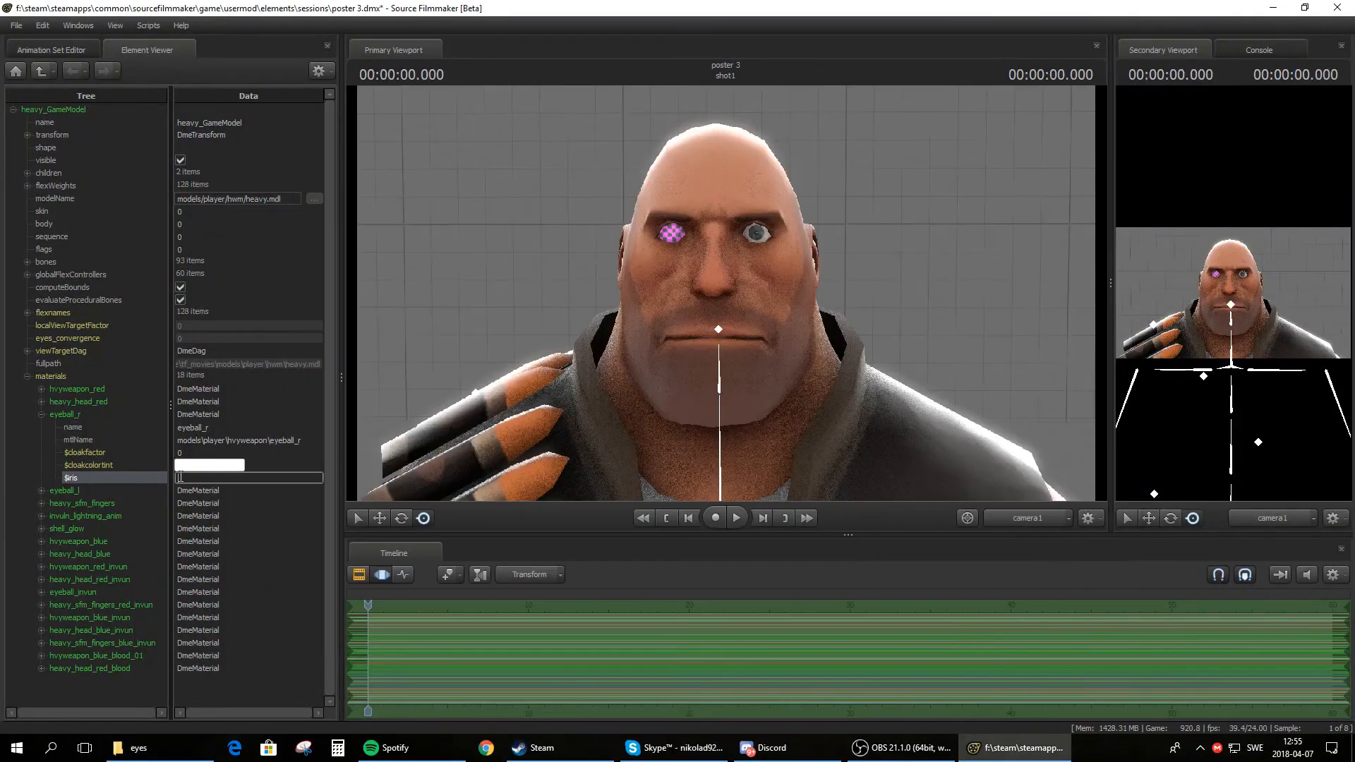
- Enter models\n92\eyes as the $iris value on eyeball_r
text(models\n92\eyes\)
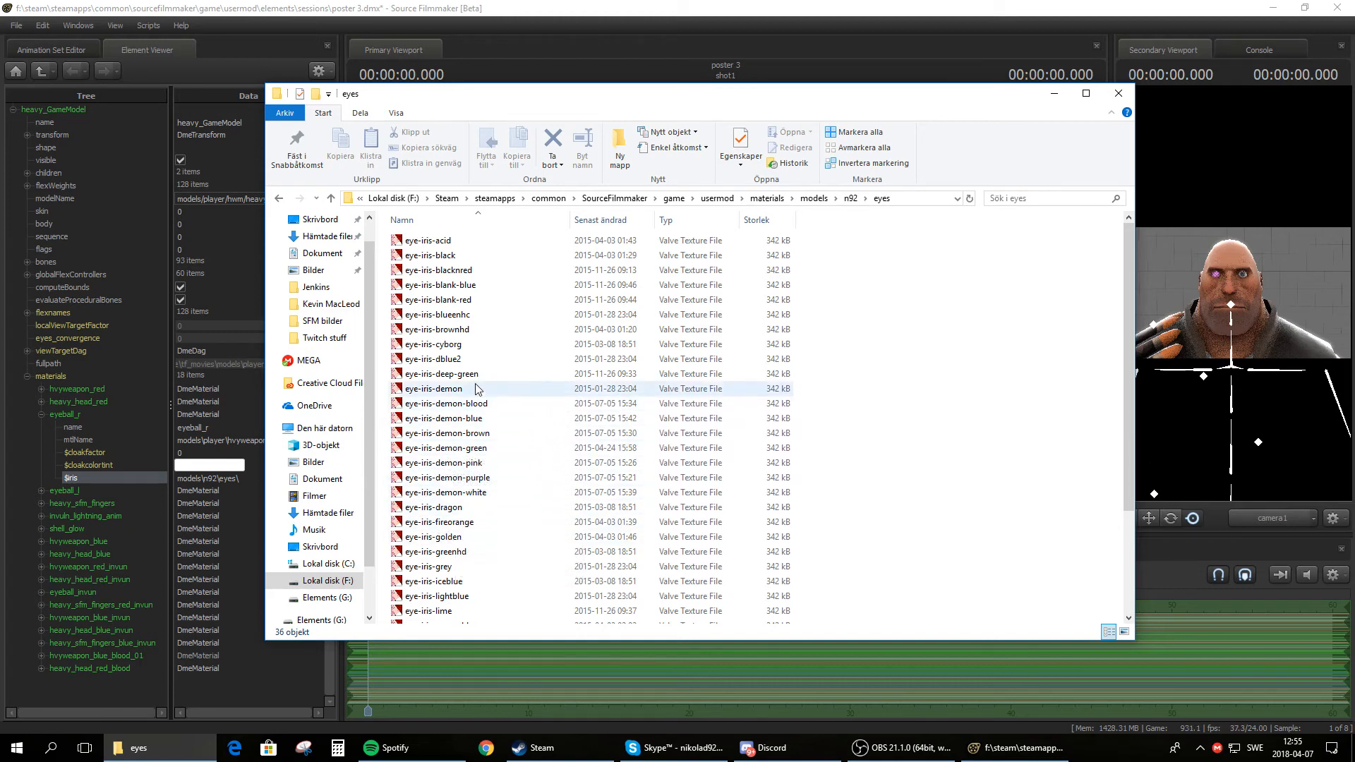
mouse_move(415, 398)
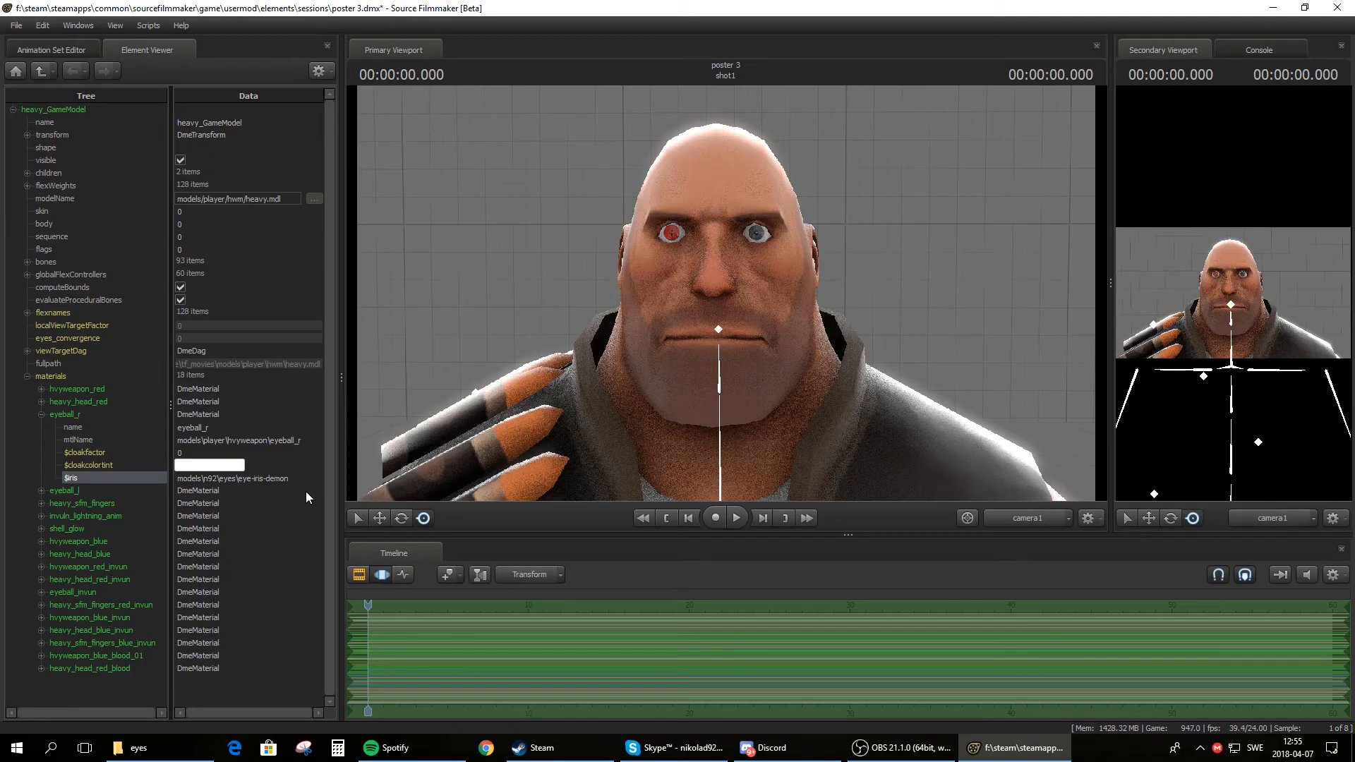
mouse_move(645, 265)
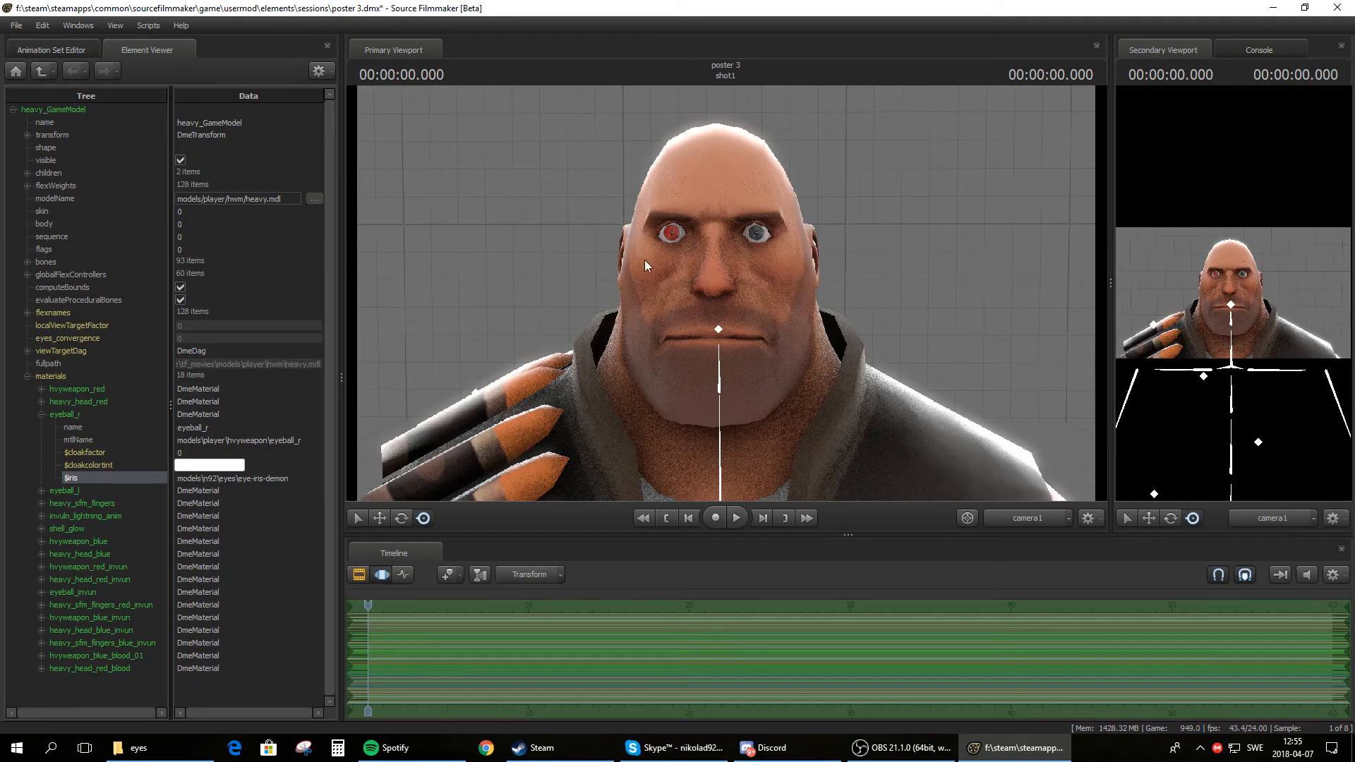
mouse_move(699, 267)
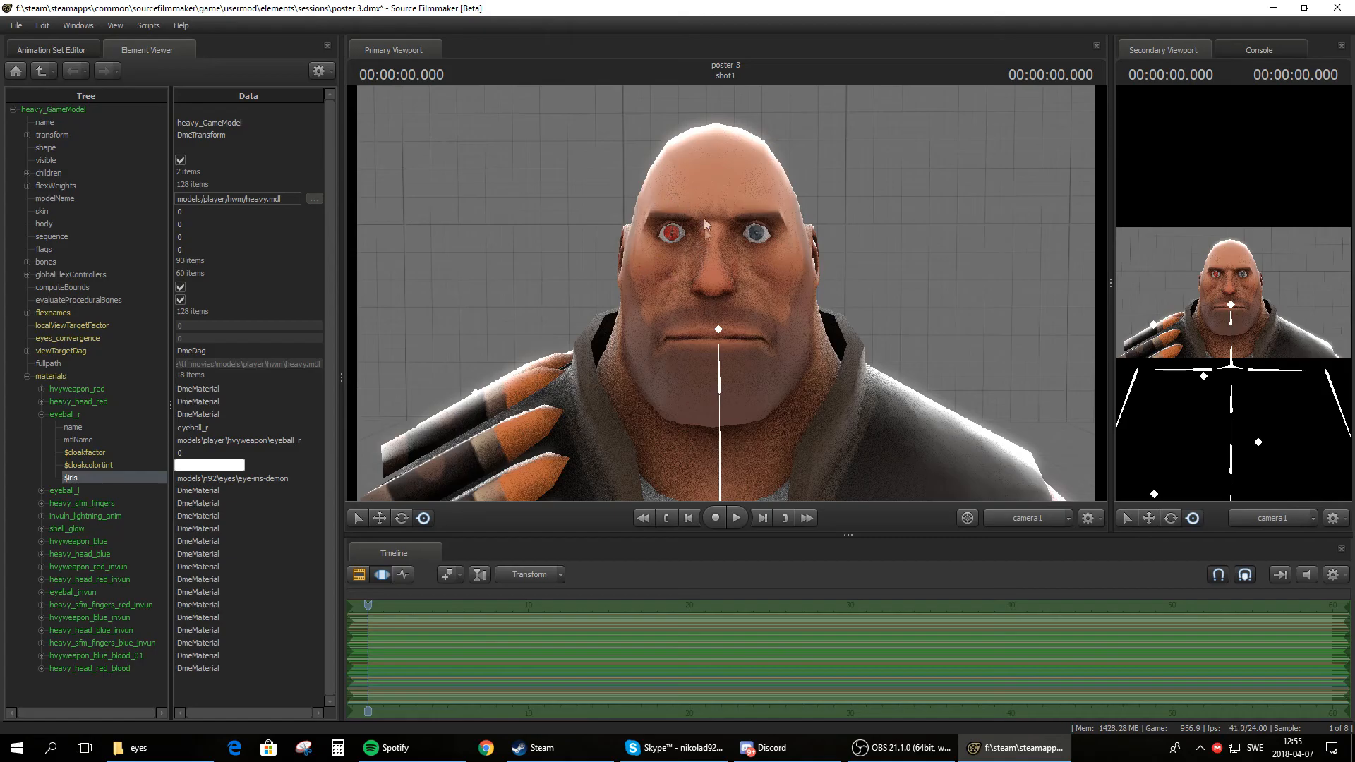
mouse_move(664, 204)
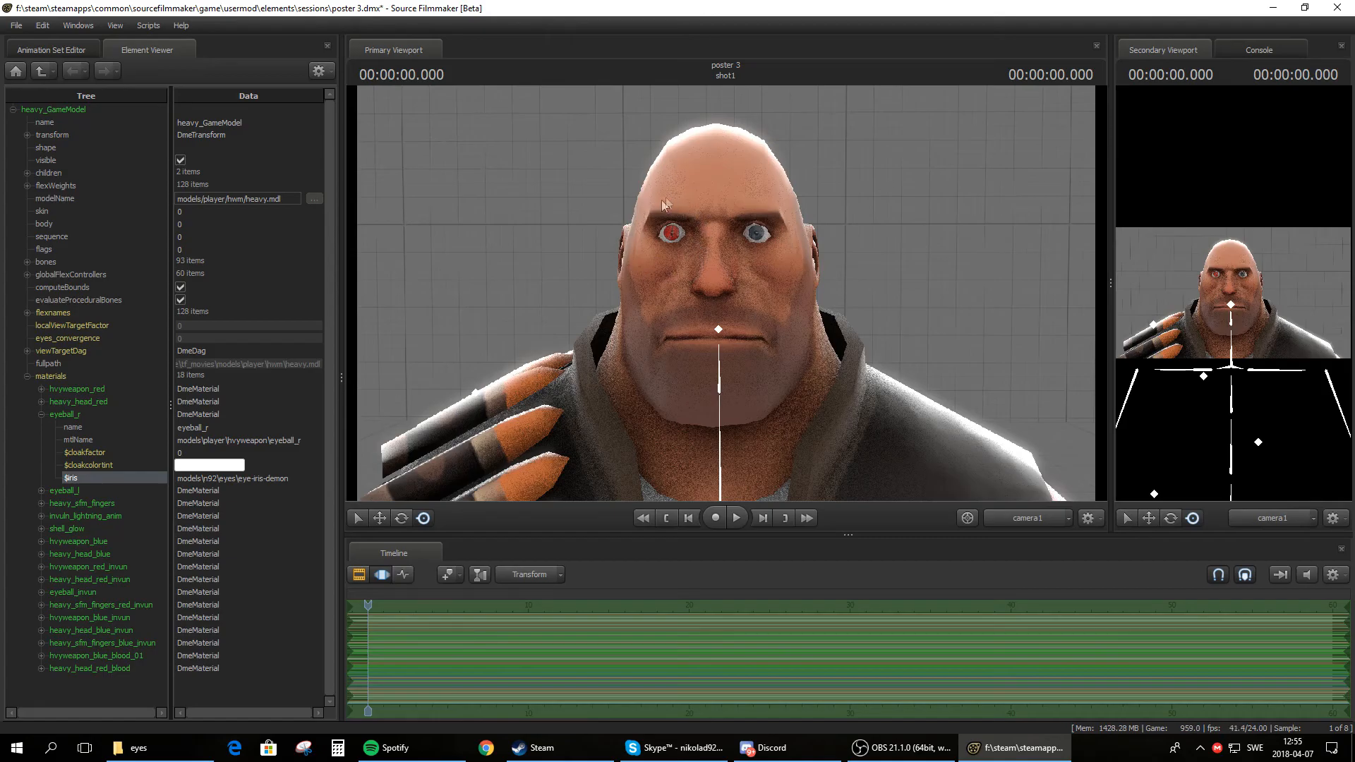
mouse_move(669, 214)
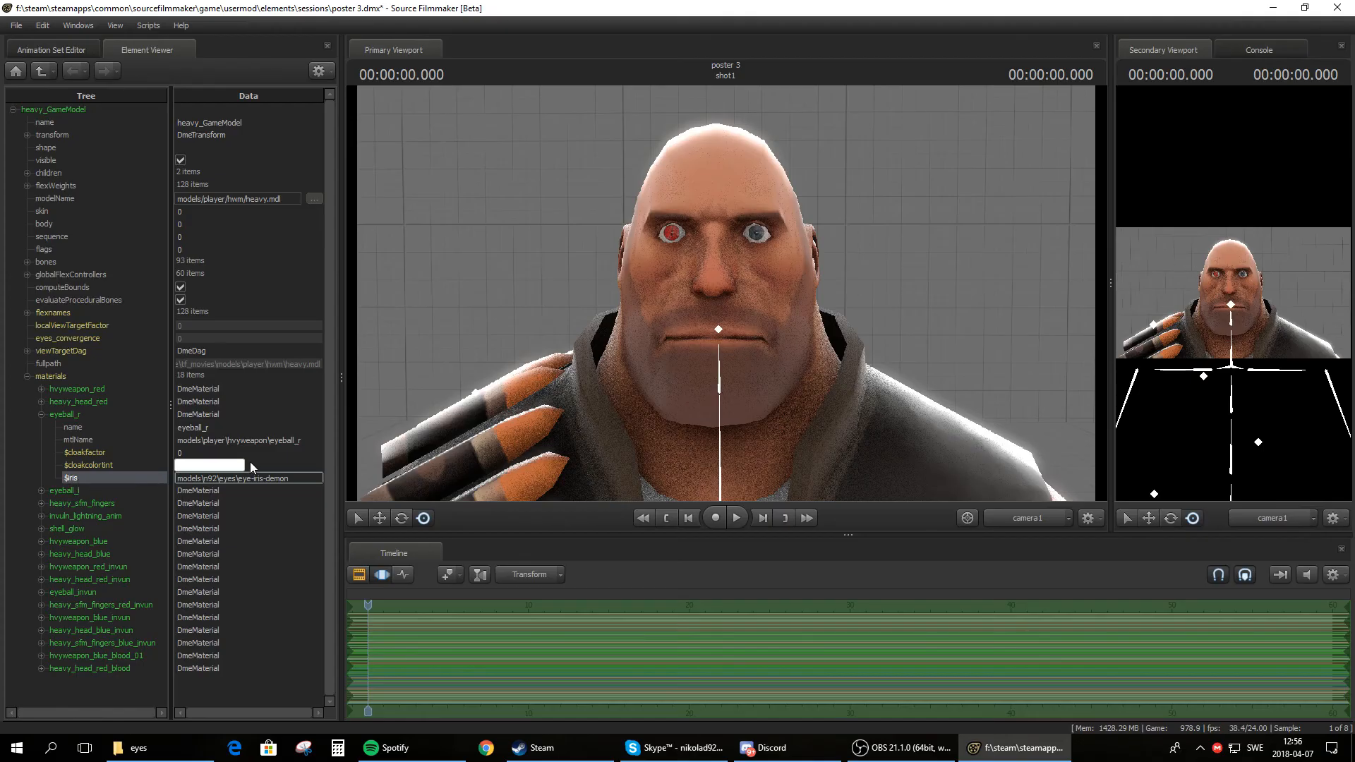
mouse_move(427, 416)
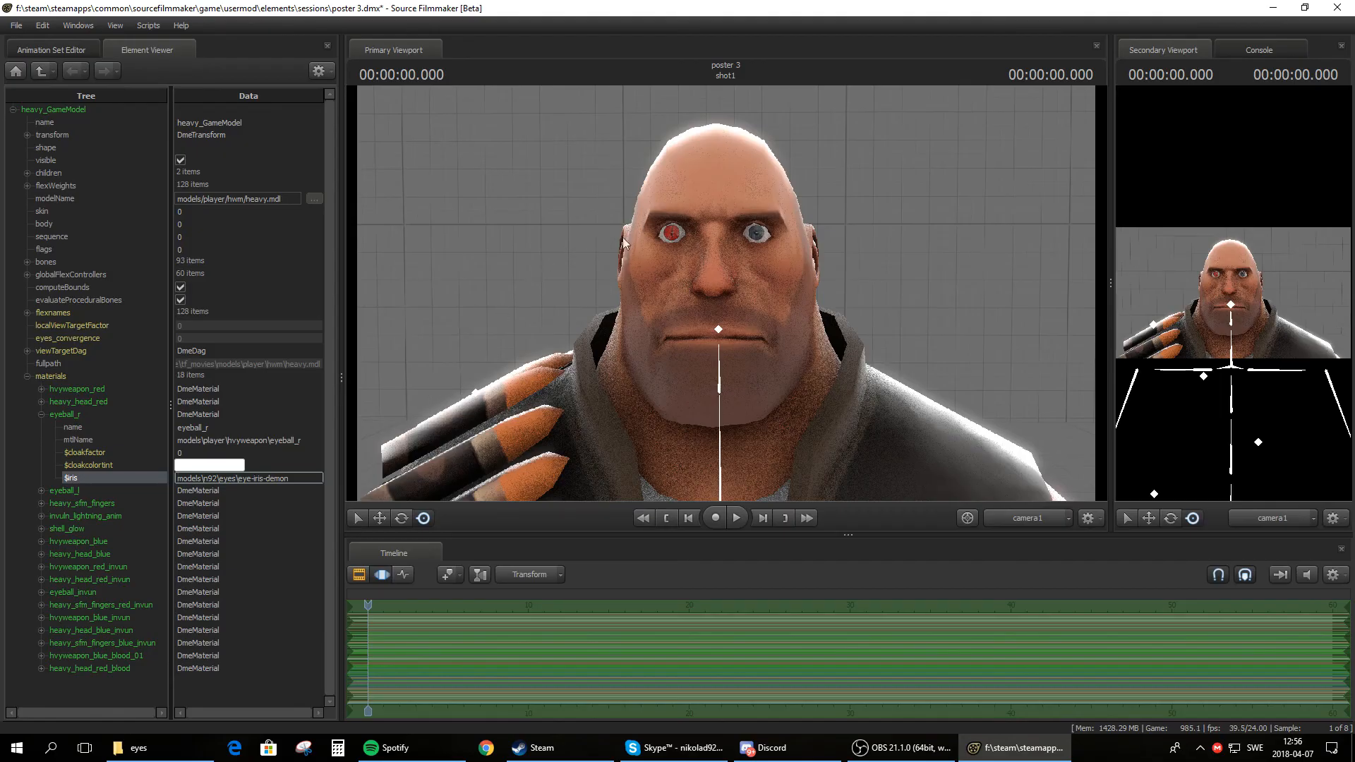
mouse_move(484, 285)
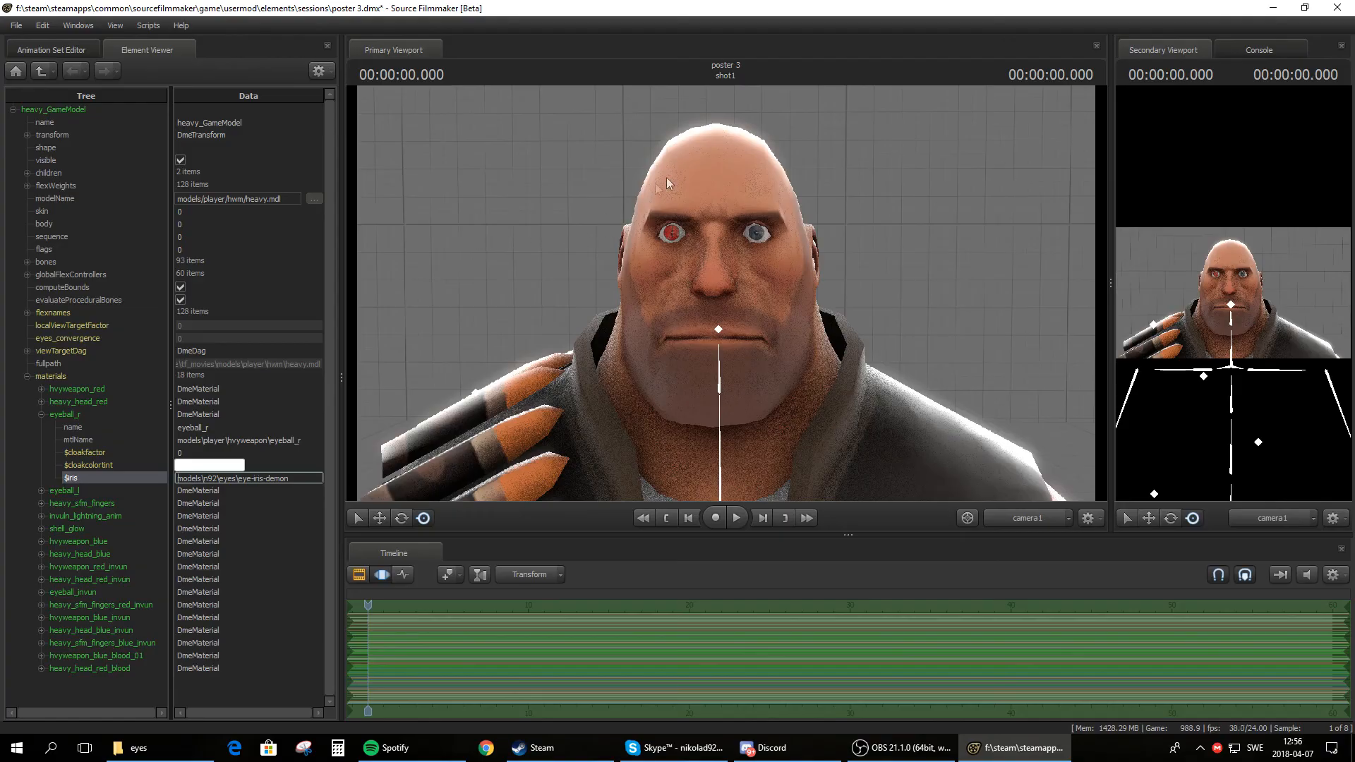
mouse_move(627, 408)
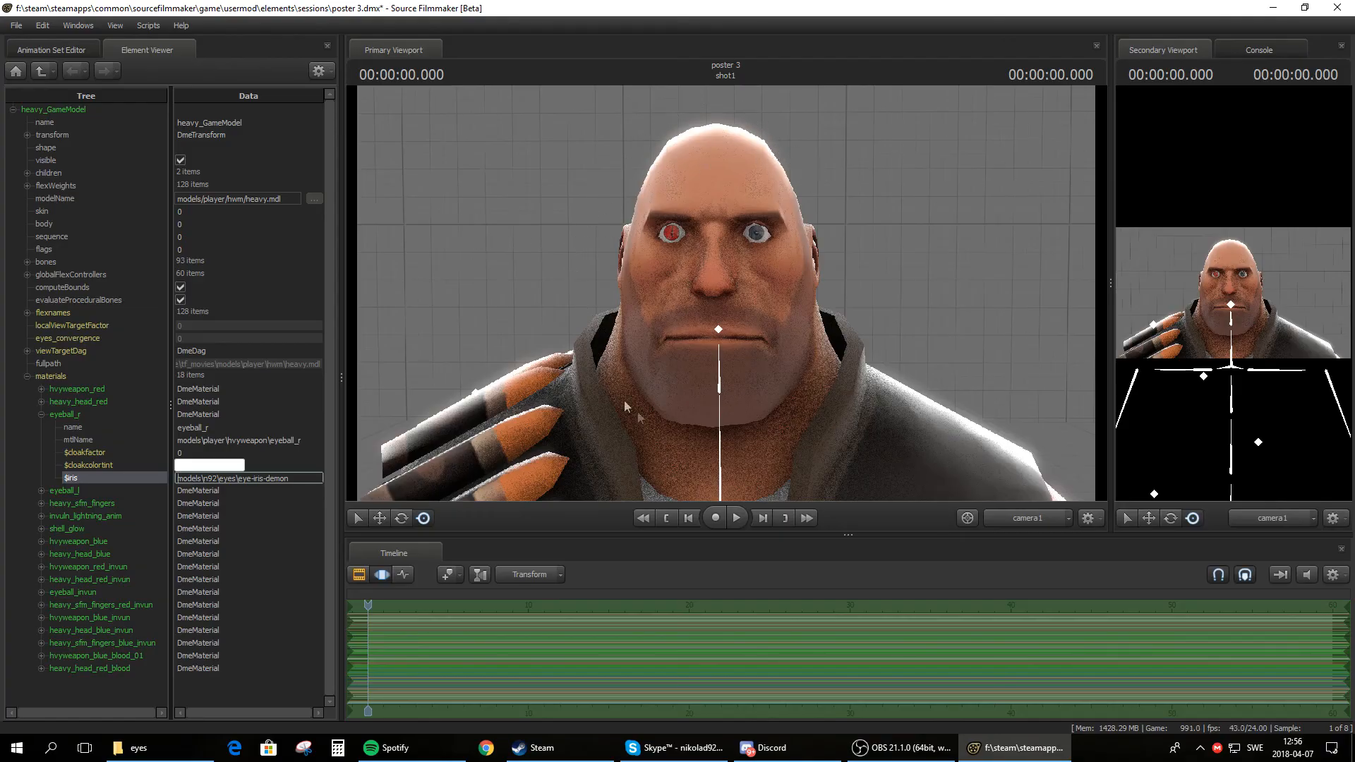
mouse_move(841, 430)
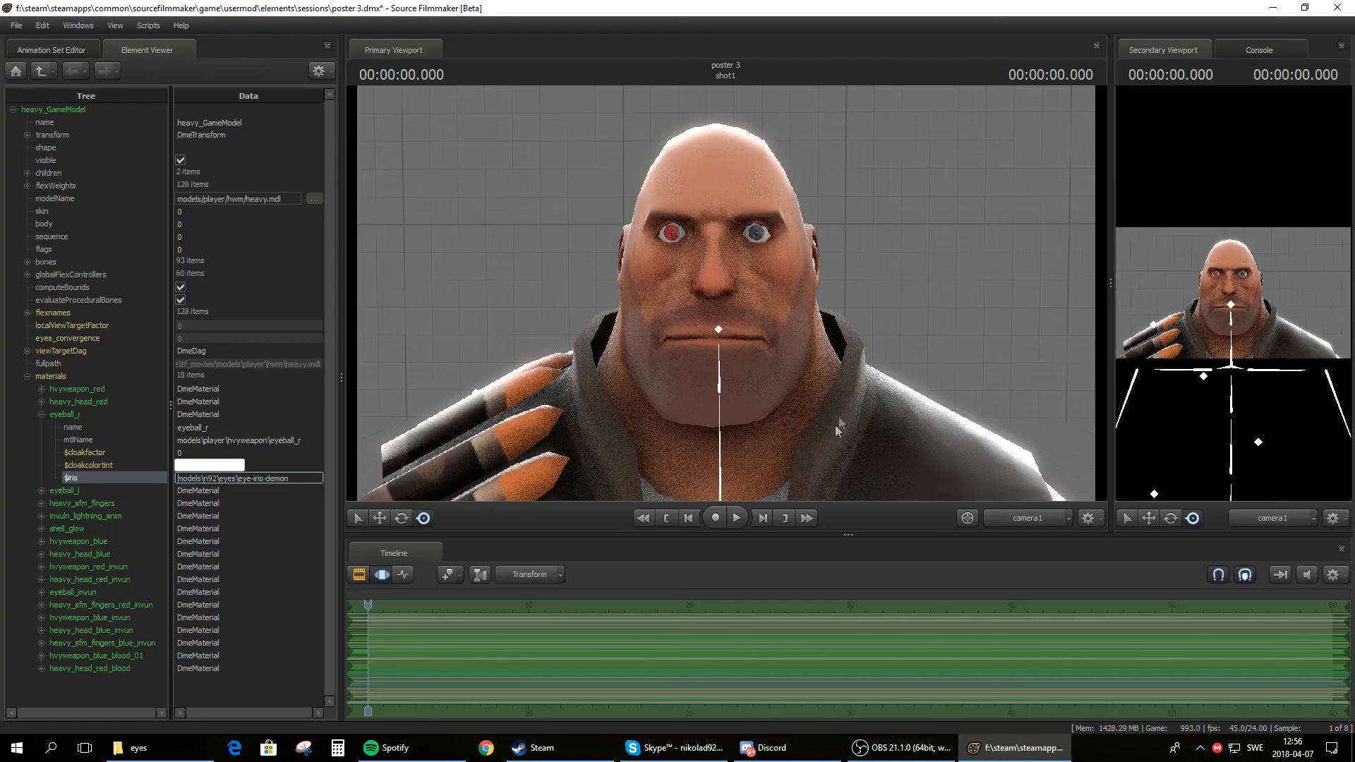
mouse_move(590, 382)
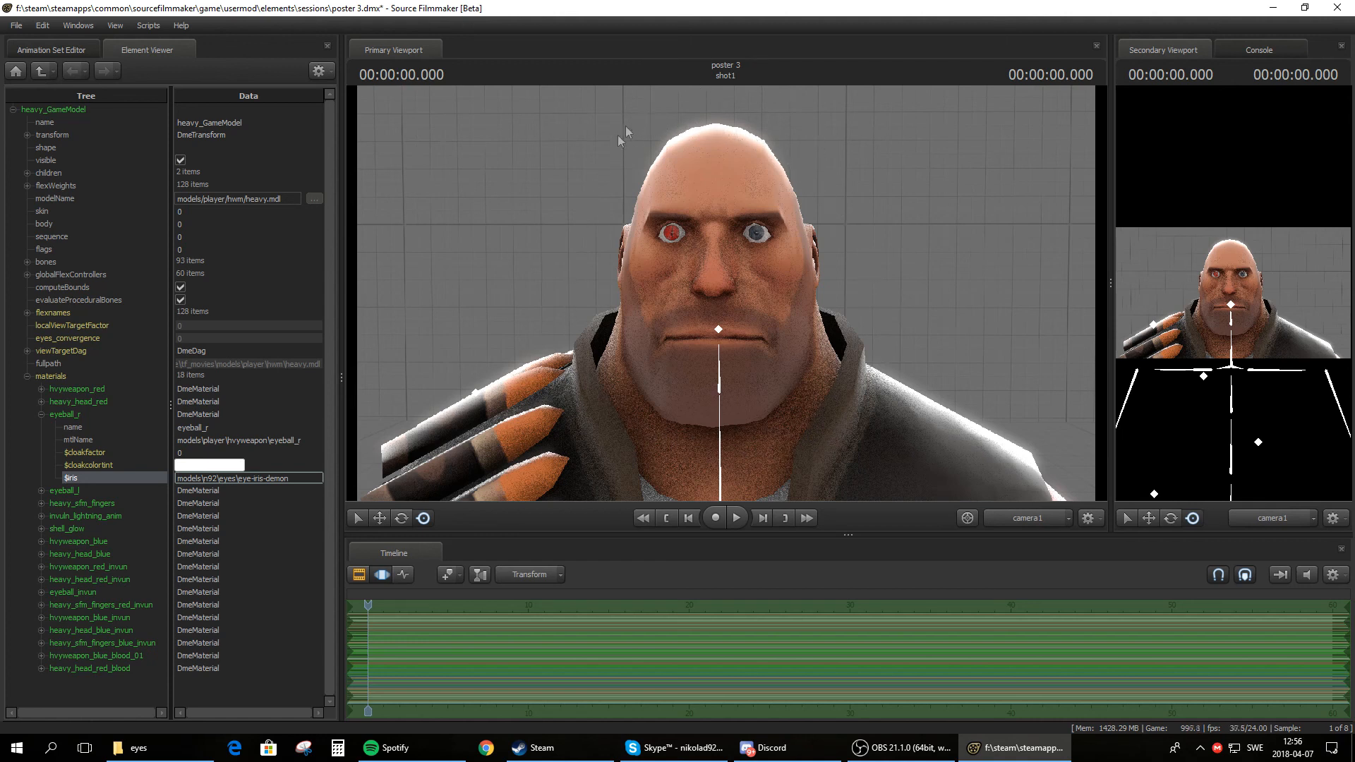
mouse_move(796, 433)
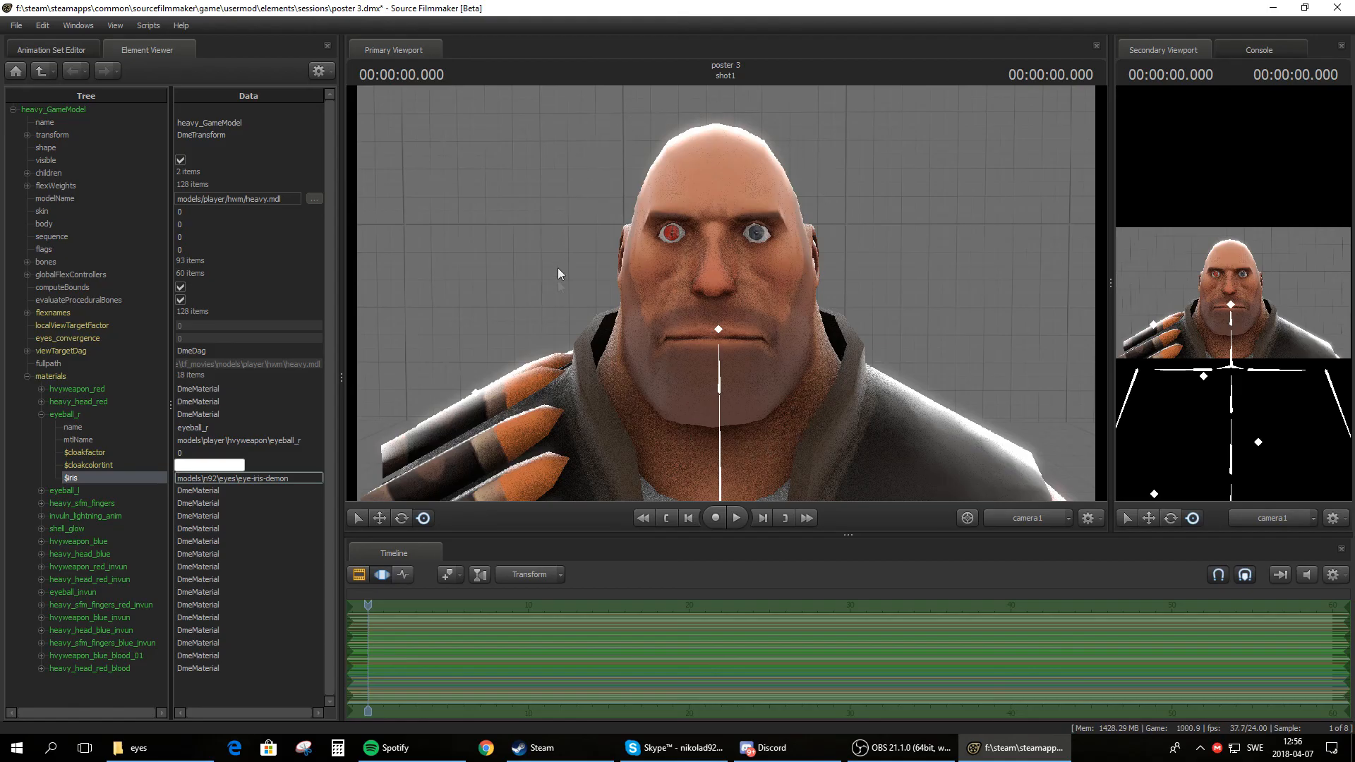
mouse_move(789, 415)
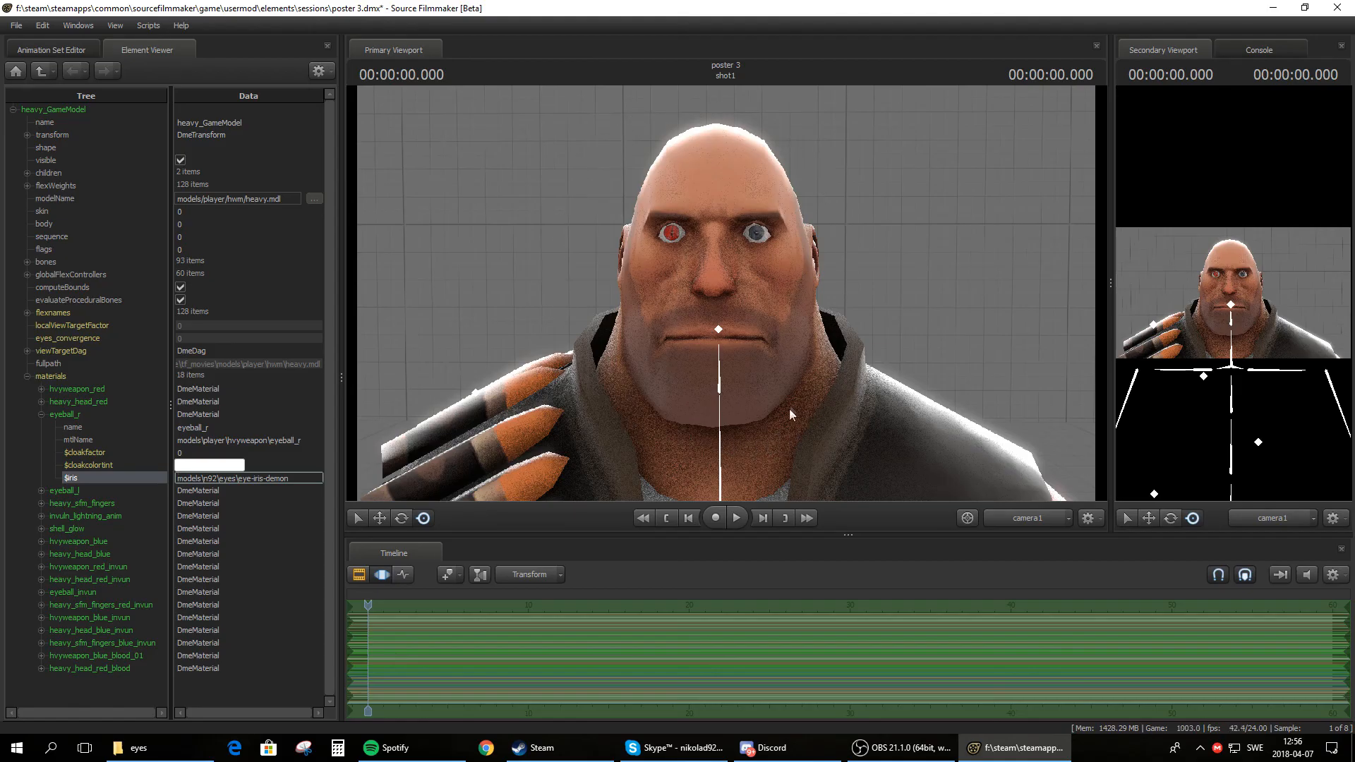
mouse_move(576, 190)
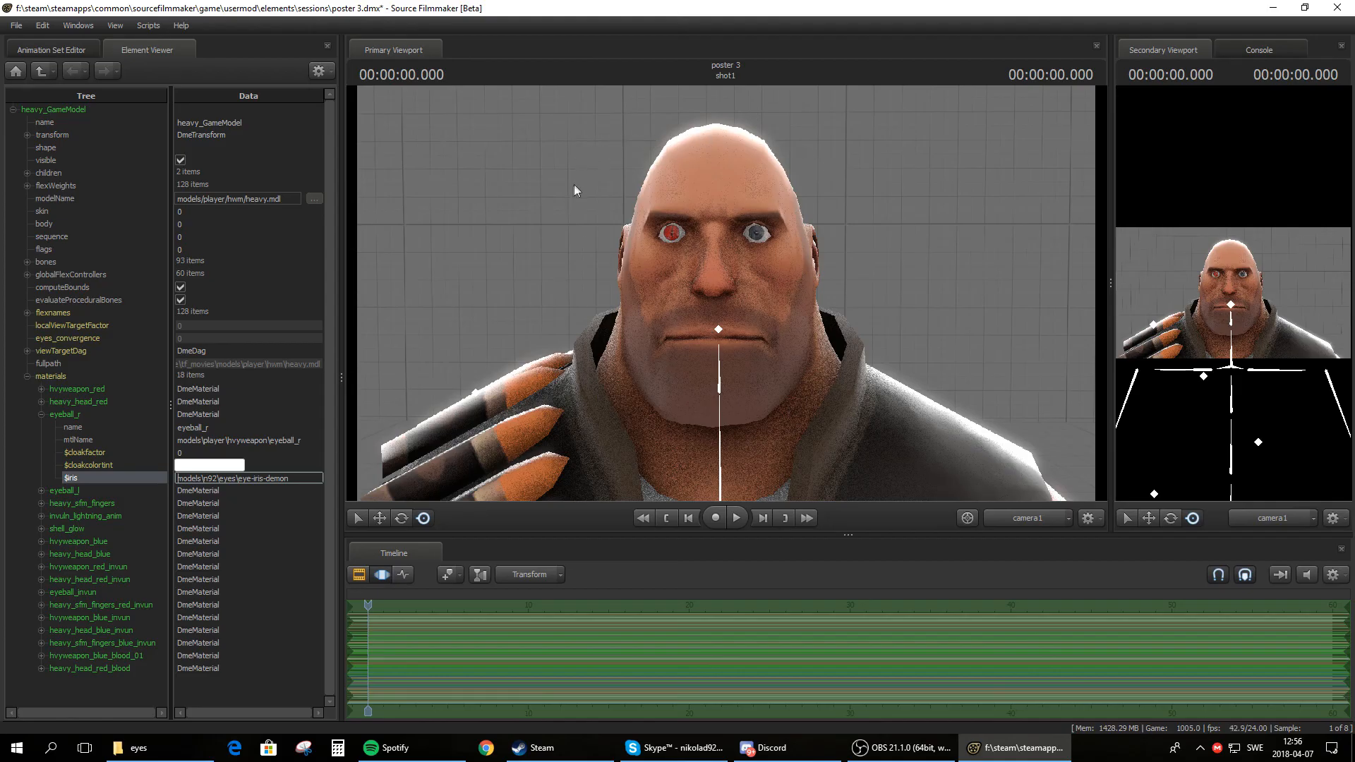
mouse_move(552, 53)
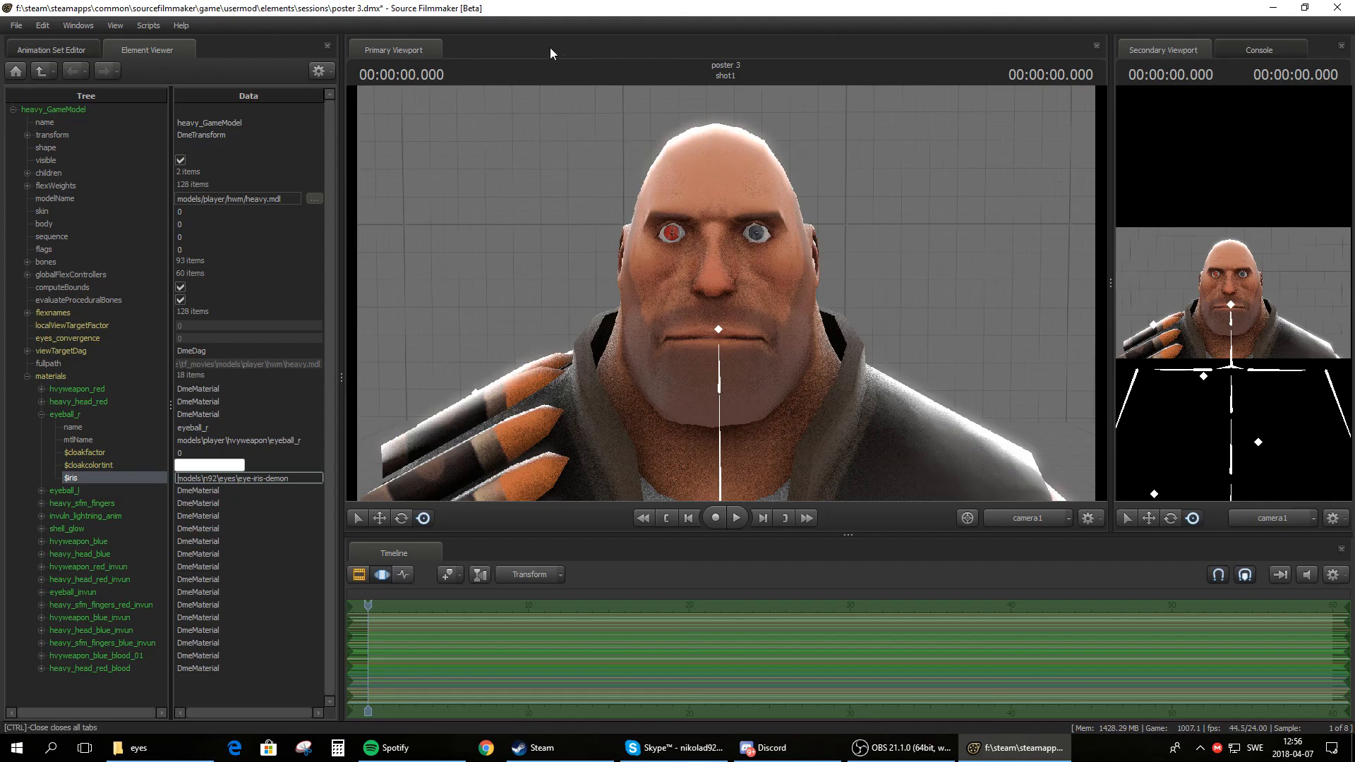